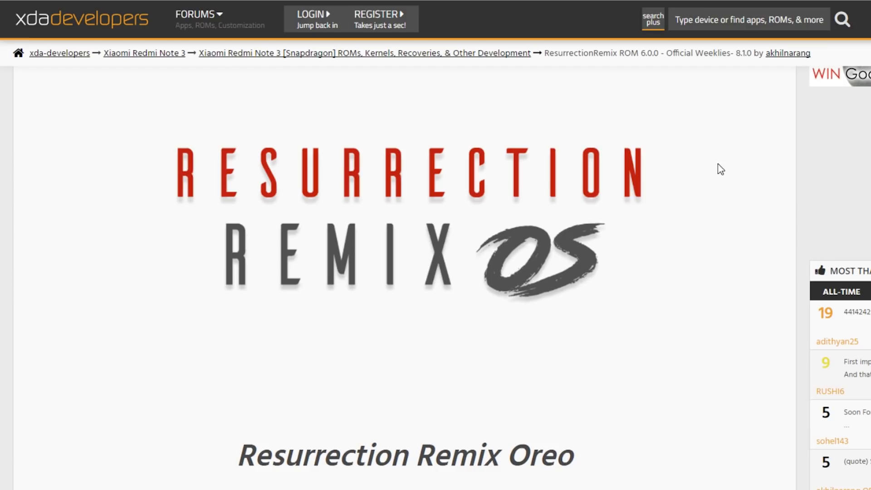
mouse_move(414, 239)
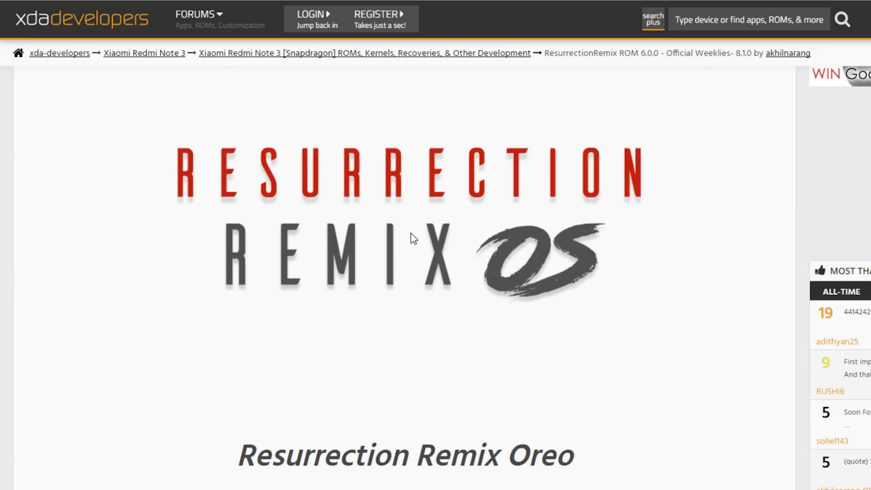
- Scroll the XDA thread down to the Installation Files section with ROM and GApps links
scroll(down, 3)
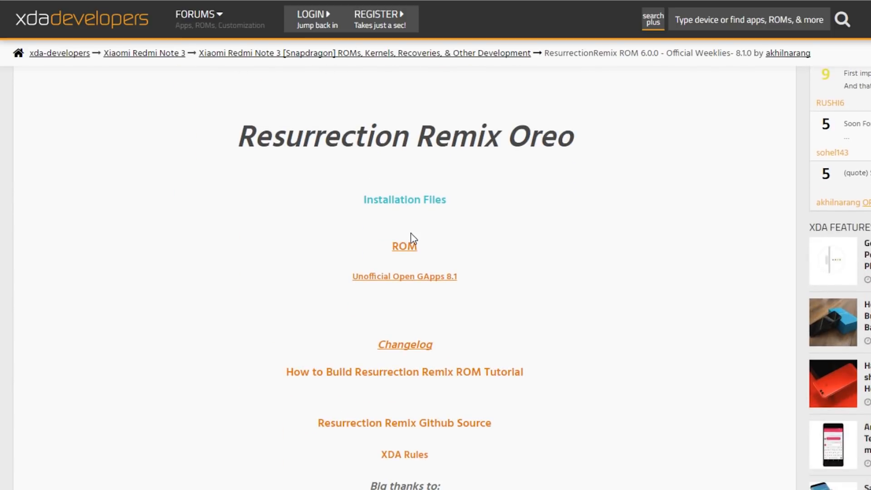
mouse_move(404, 246)
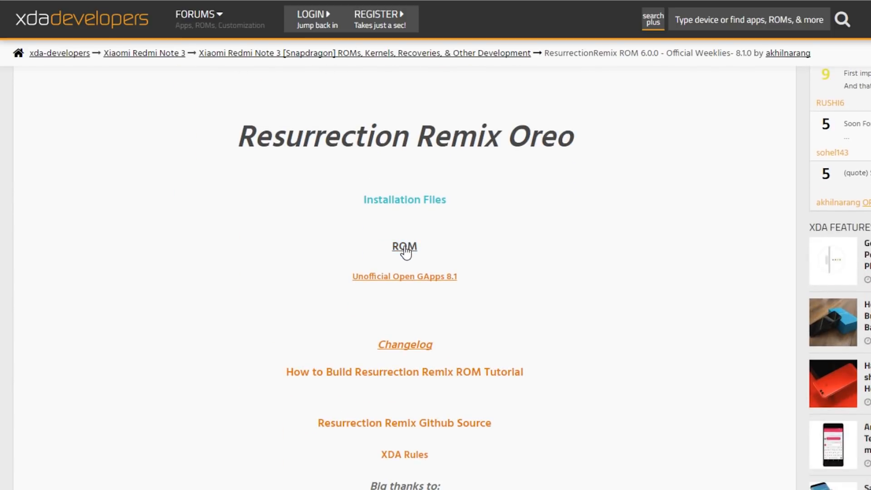
mouse_move(405, 246)
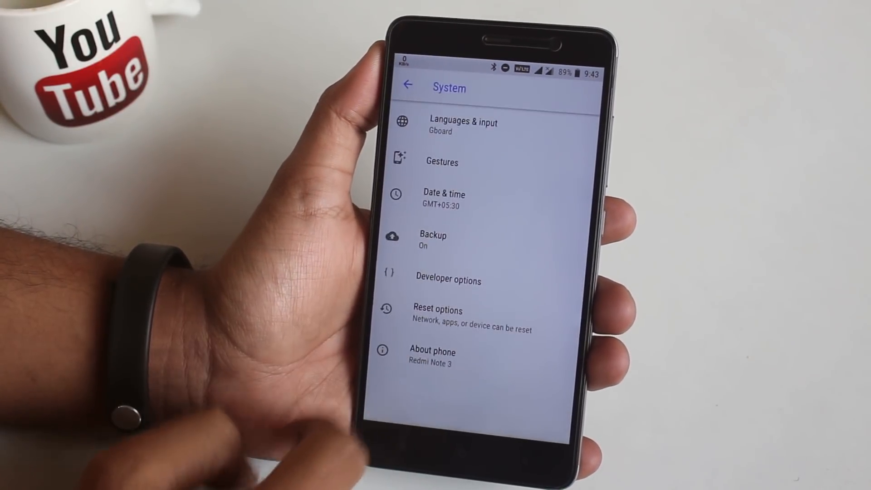
- Reboot the phone from System settings into TWRP recovery
click(432, 351)
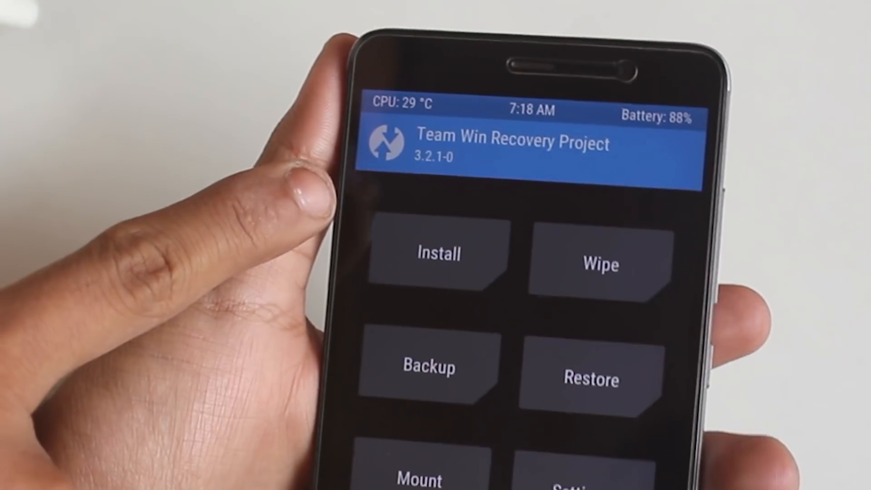
- Advanced-wipe Dalvik, System, Data and Cache, then queue the RR ROM zip plus GApps for flashing
click(599, 263)
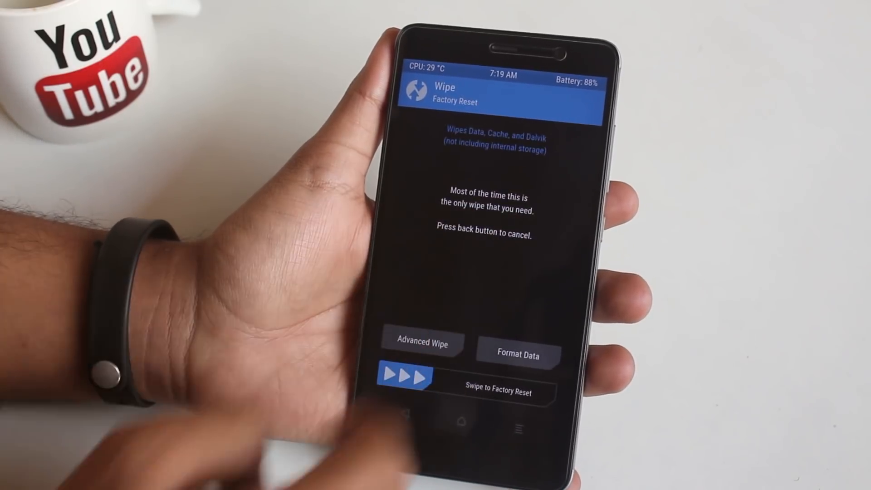
click(422, 343)
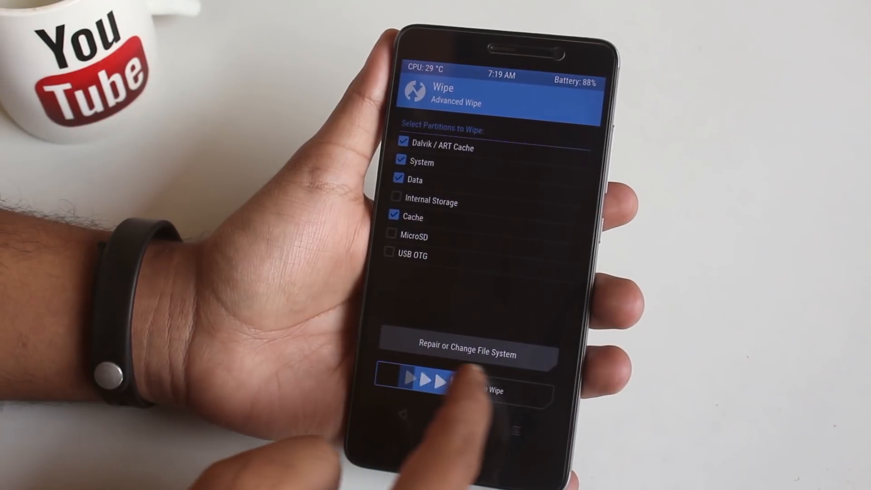
drag(433, 384, 500, 384)
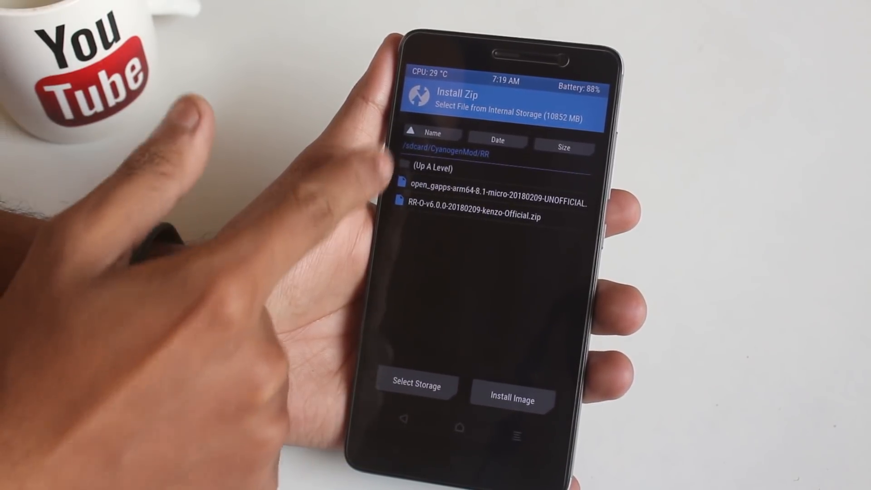
click(466, 216)
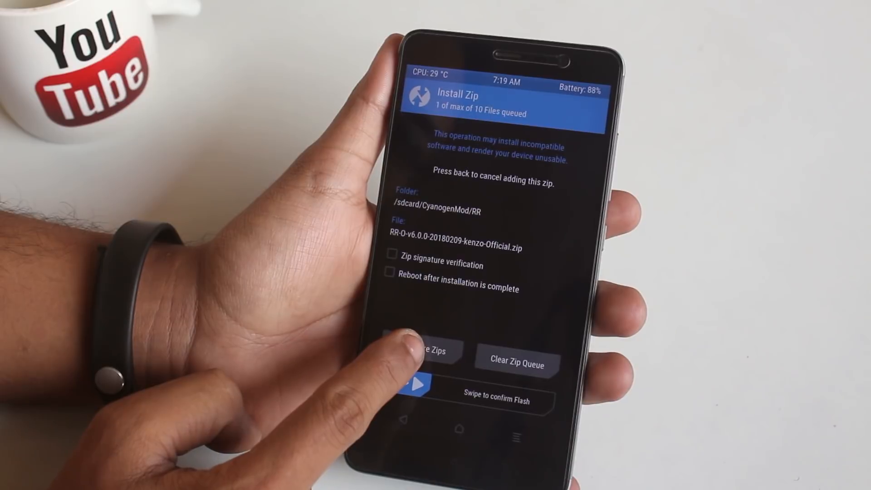
click(421, 350)
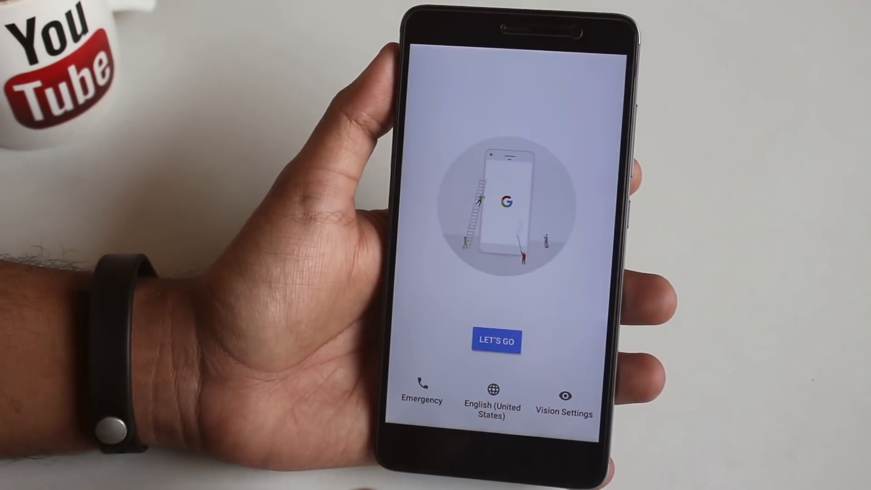
- Complete first-time setup, use the launcher just once, and turn off heads-up notifications
click(496, 341)
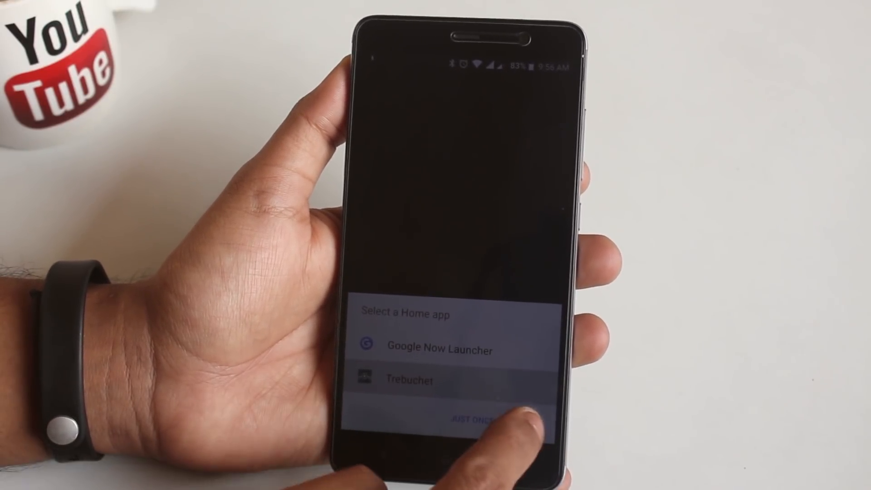
click(466, 418)
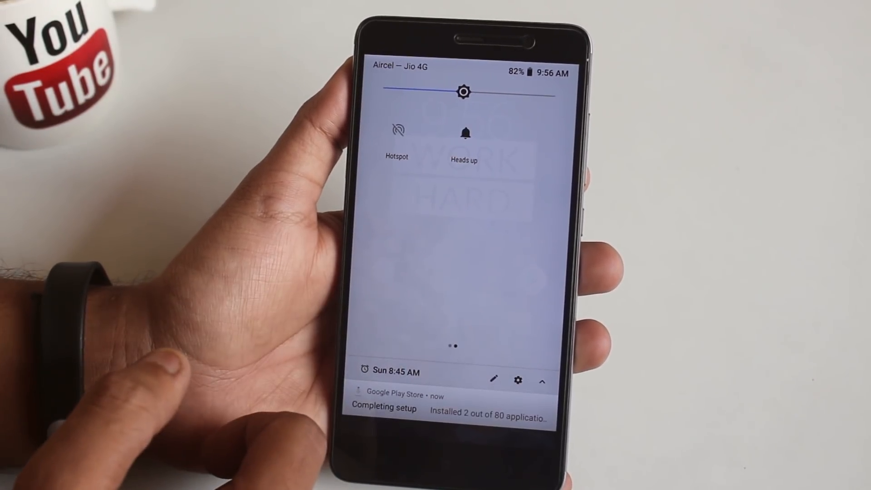
click(463, 134)
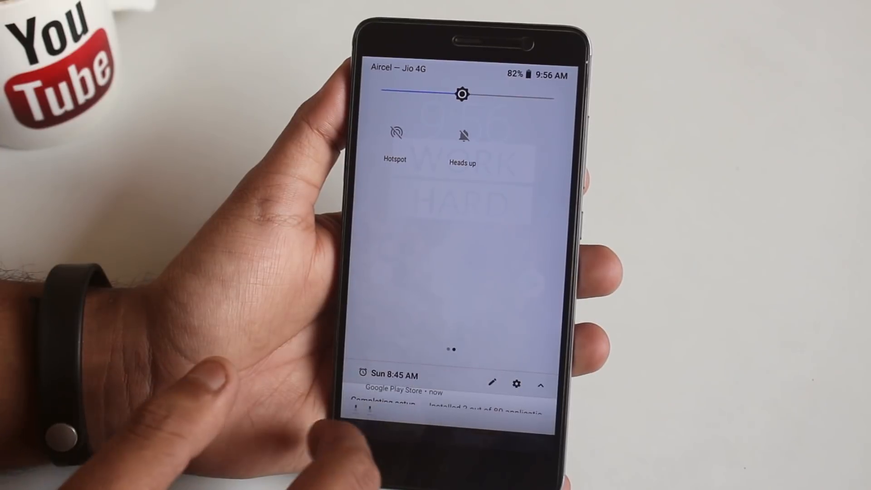
- Edit the quick settings tiles, then reach home settings and About phone
click(491, 384)
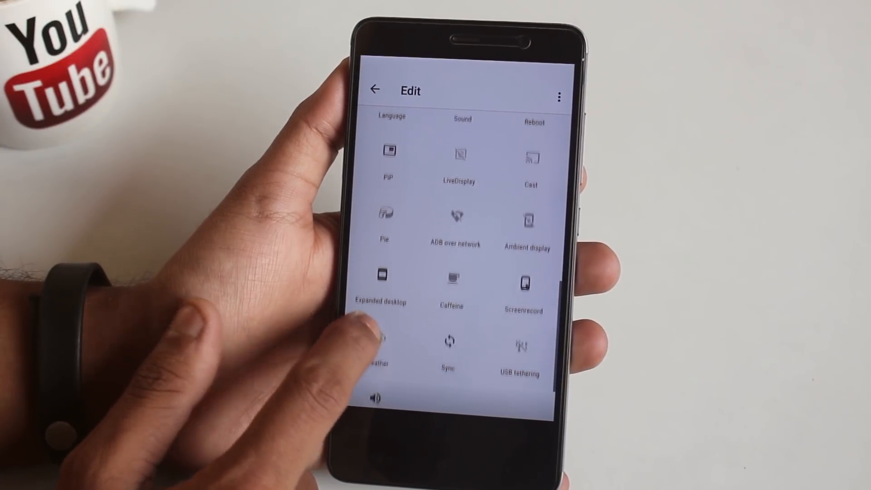
click(374, 90)
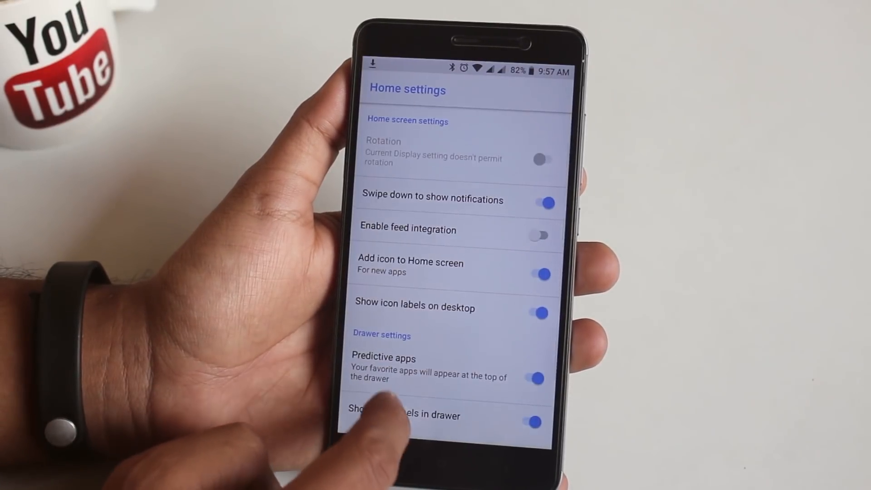
scroll(down, 3)
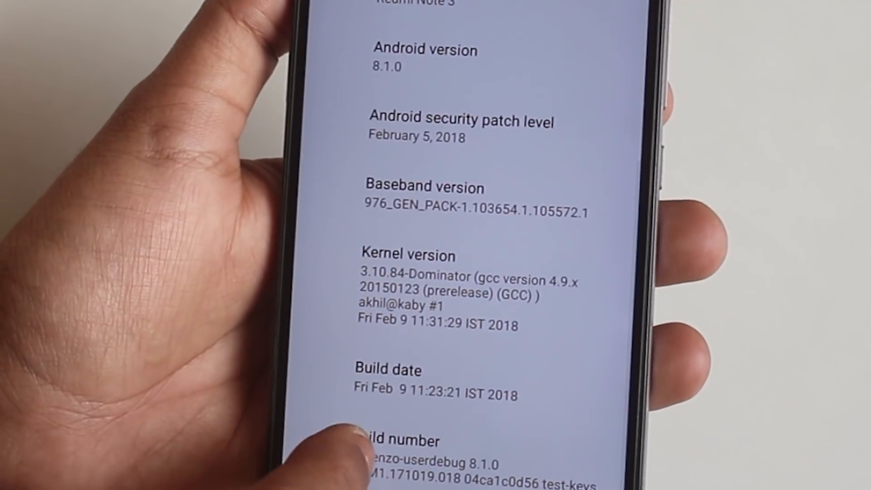
- Scroll About phone's version details, then open Display > LiveDisplay colour settings
scroll(down, 3)
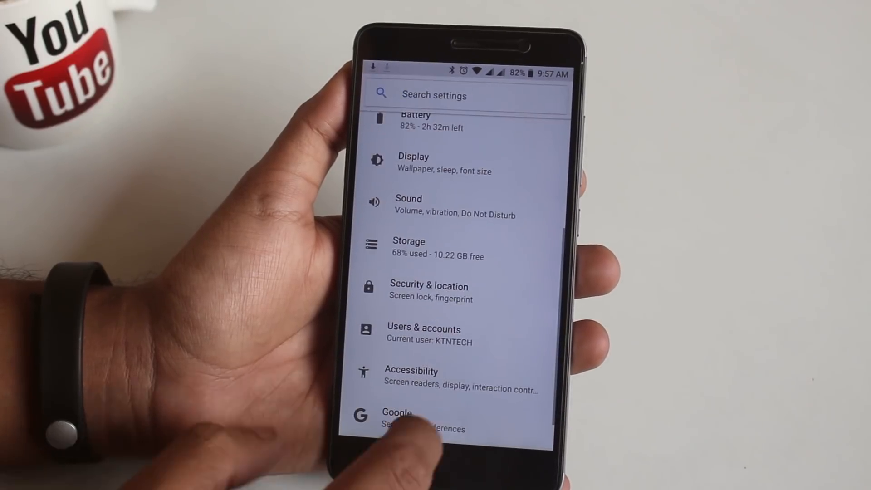
click(413, 162)
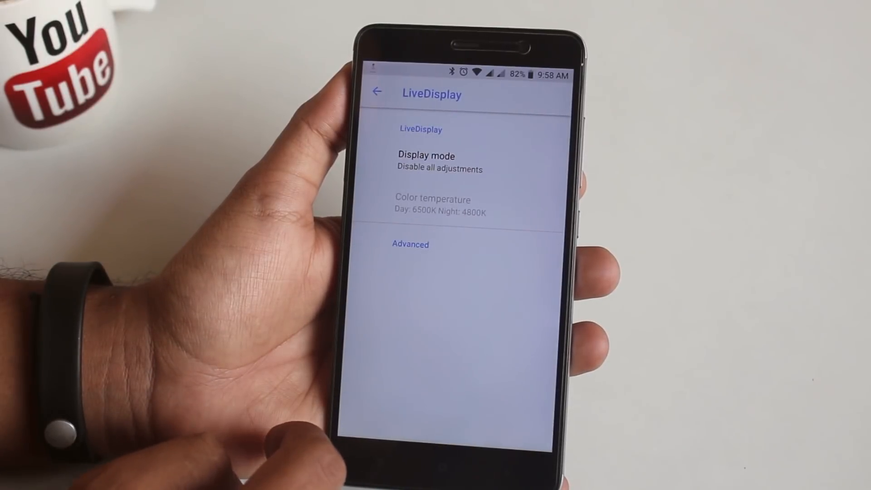
click(427, 155)
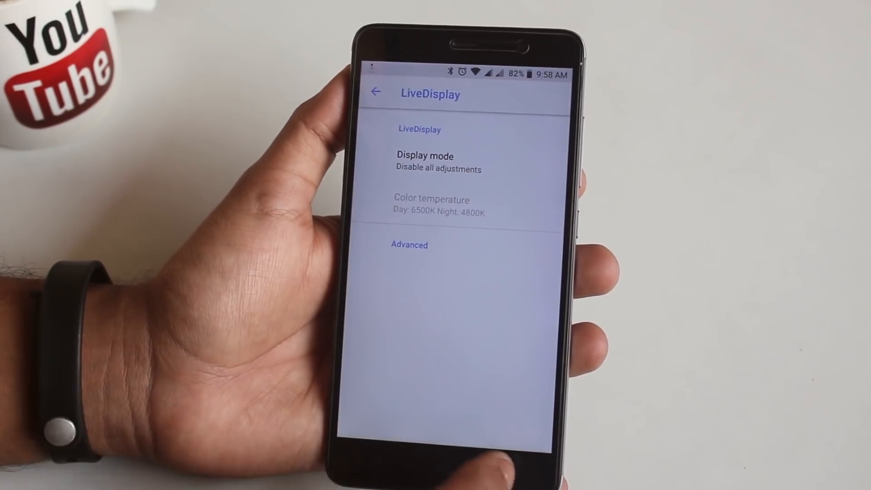
- In Configurations' Status bar tab, review clock position and AM/PM style choices
click(377, 92)
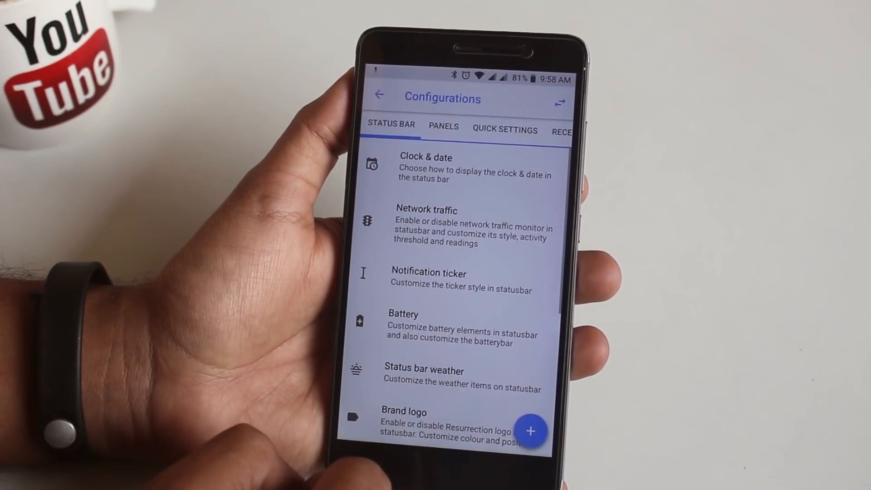
click(427, 168)
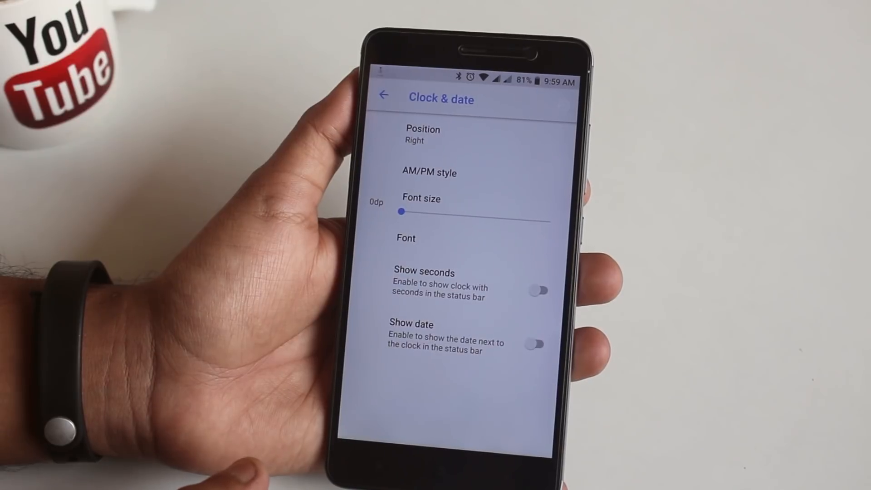
click(422, 135)
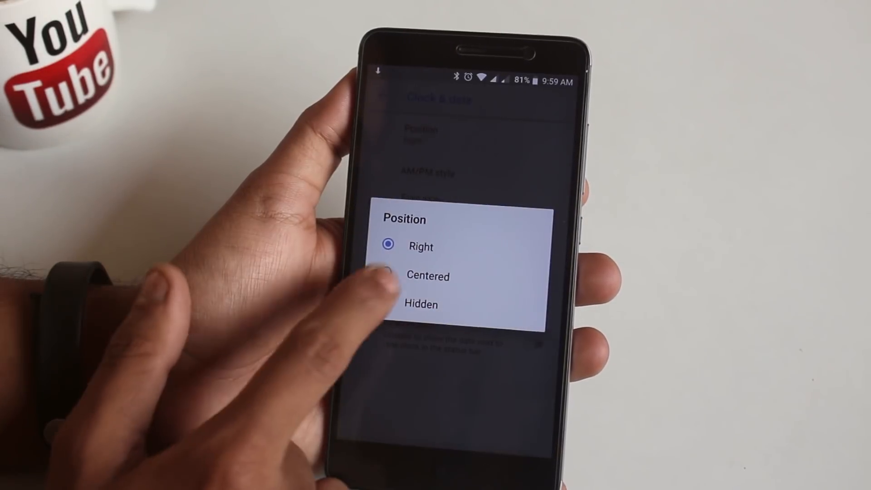
click(421, 247)
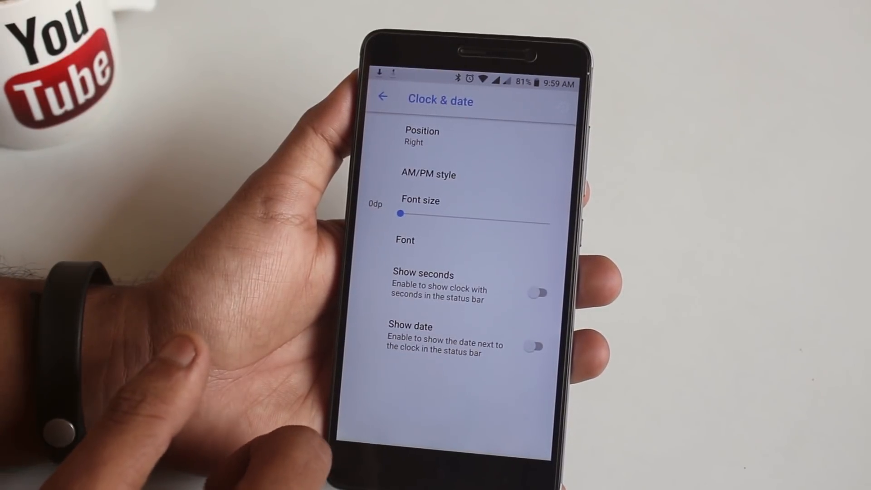
click(429, 174)
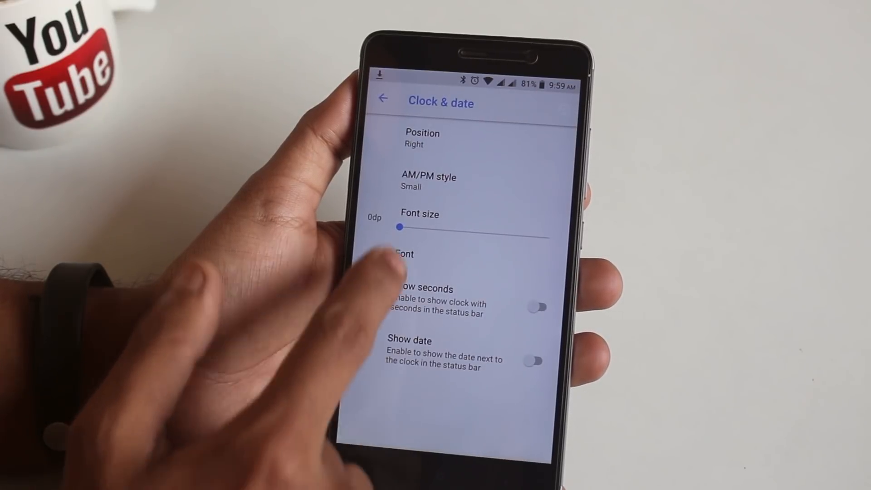
click(404, 254)
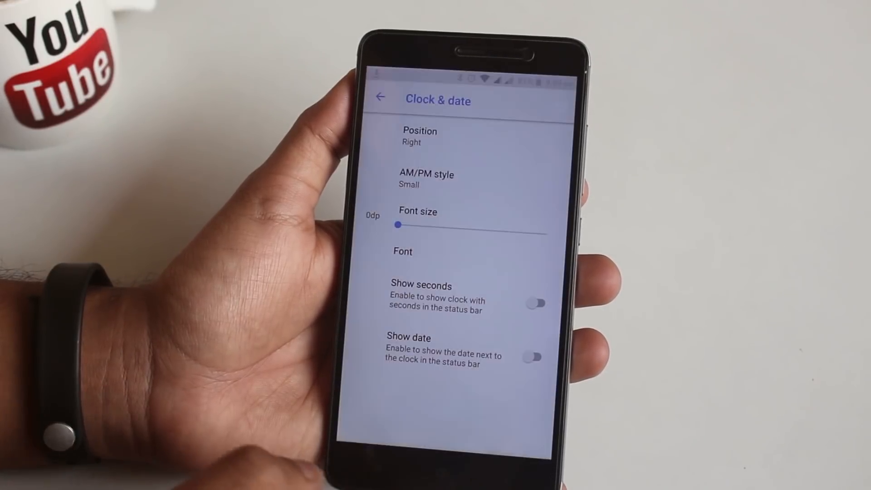
- Browse the traffic monitor, ticker, battery indicator and brand logo settings
click(538, 359)
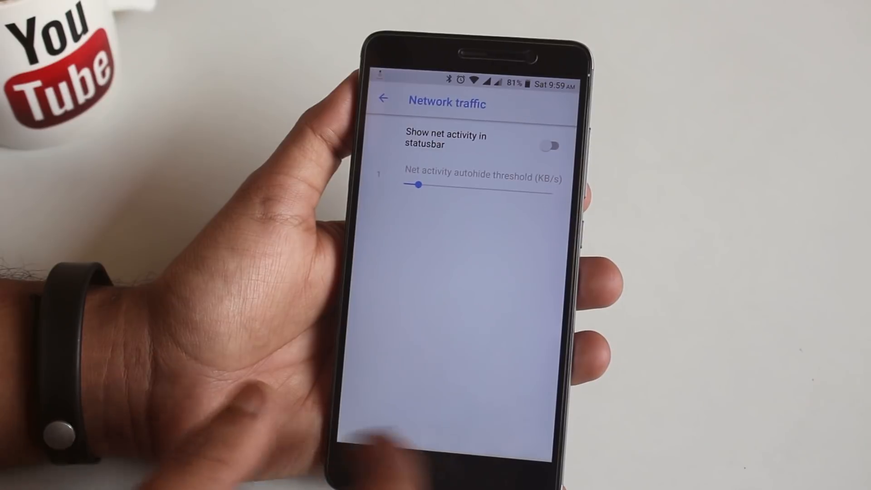
click(383, 98)
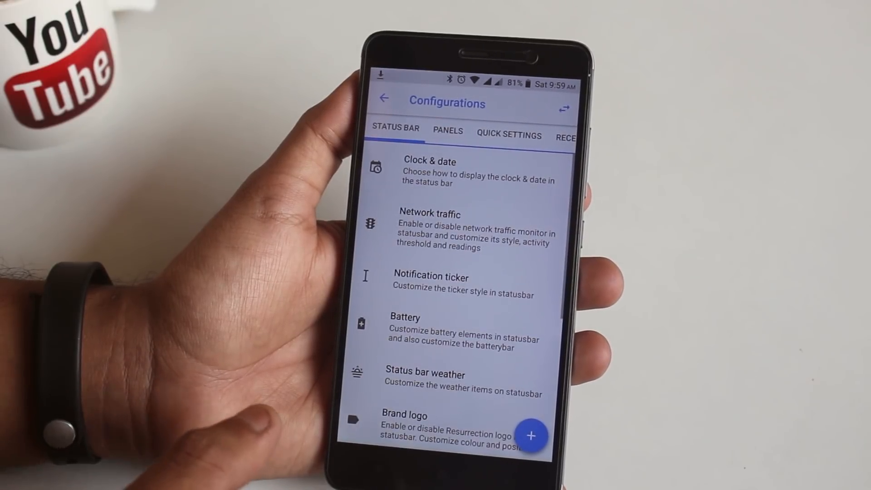
click(430, 285)
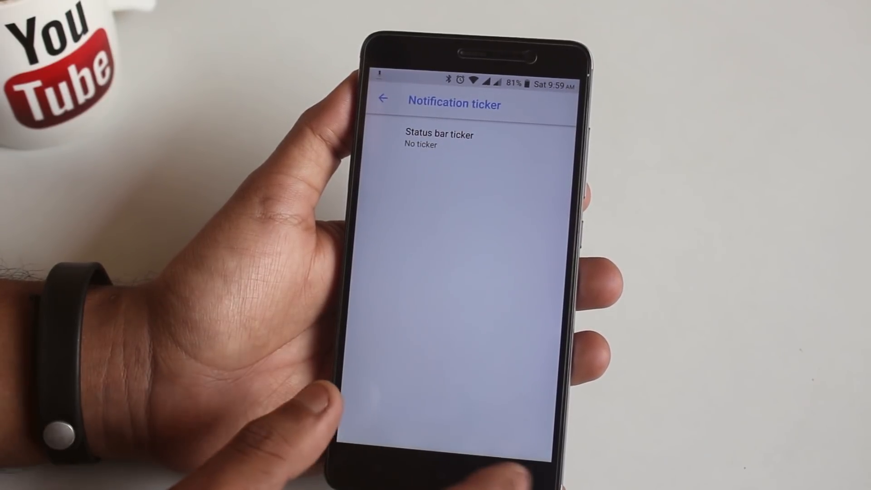
click(382, 98)
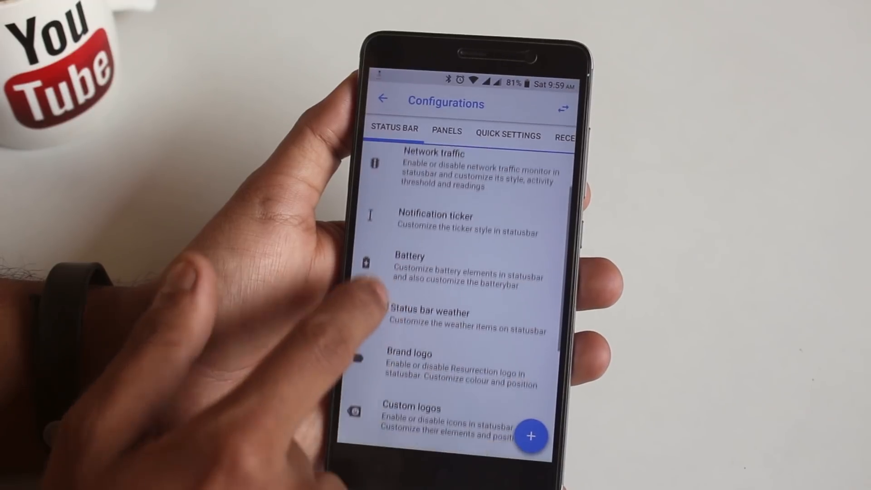
click(409, 270)
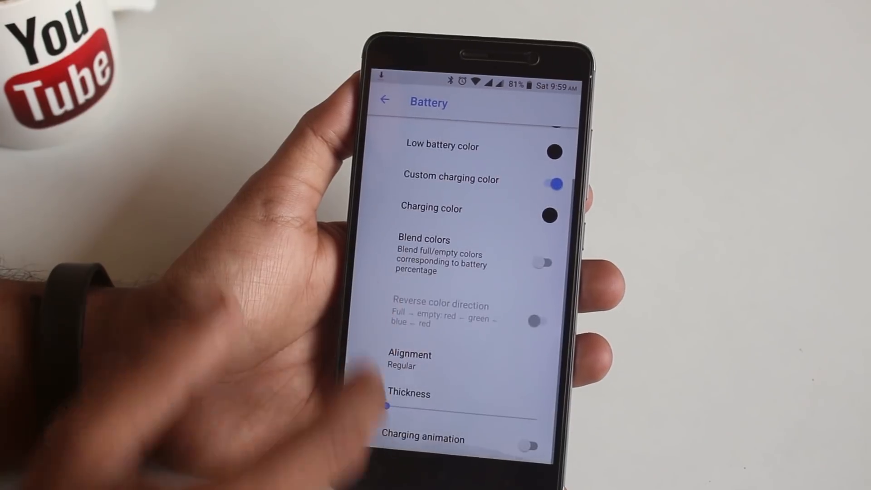
click(383, 101)
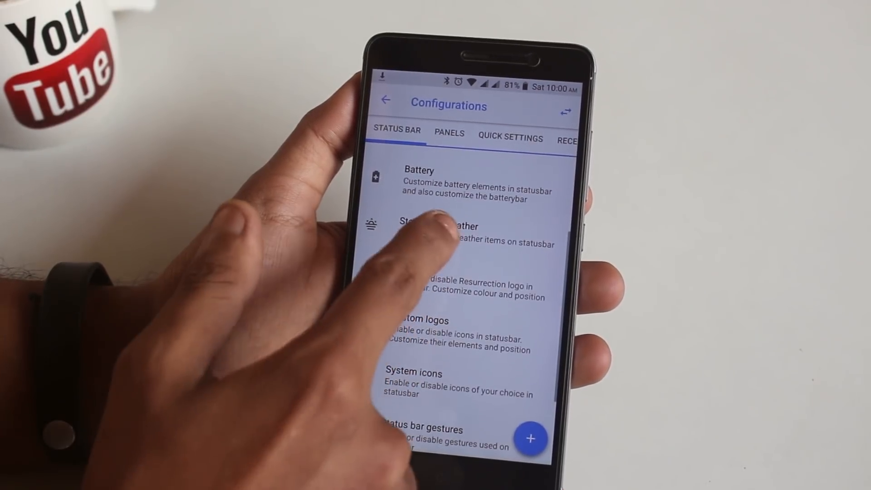
click(439, 226)
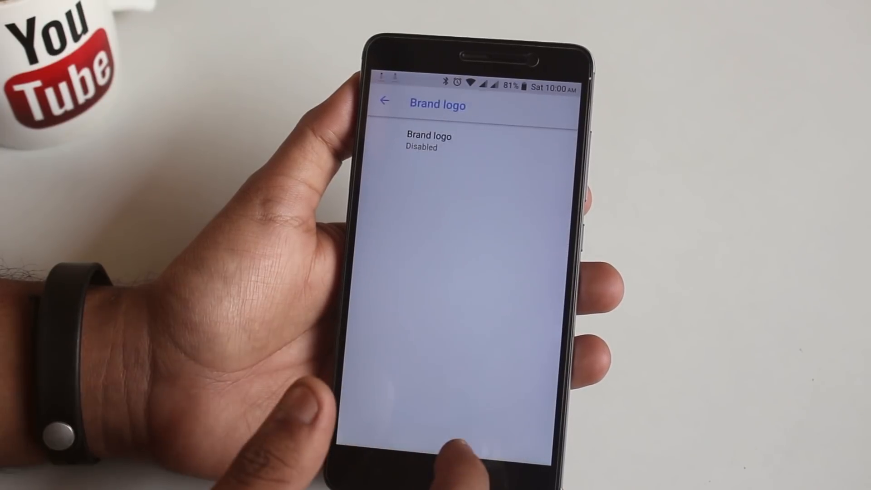
click(428, 141)
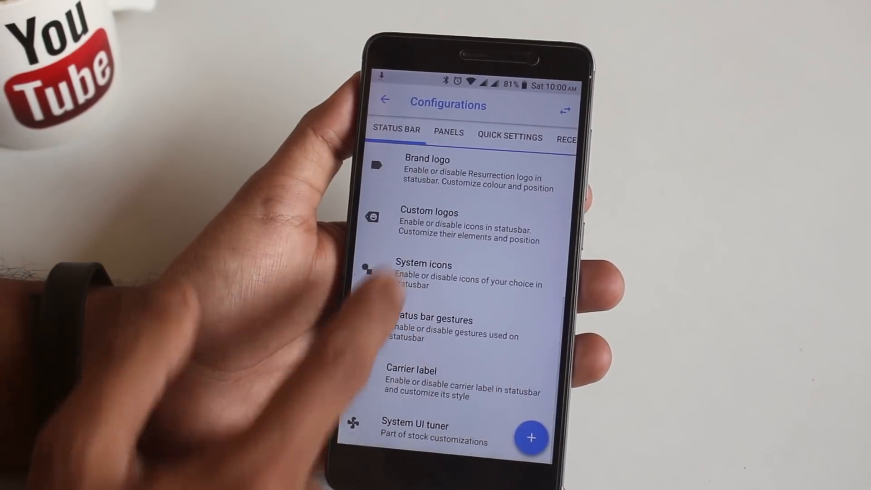
- In System icons, enable the VoLTE icon and show 4G instead of LTE
click(423, 272)
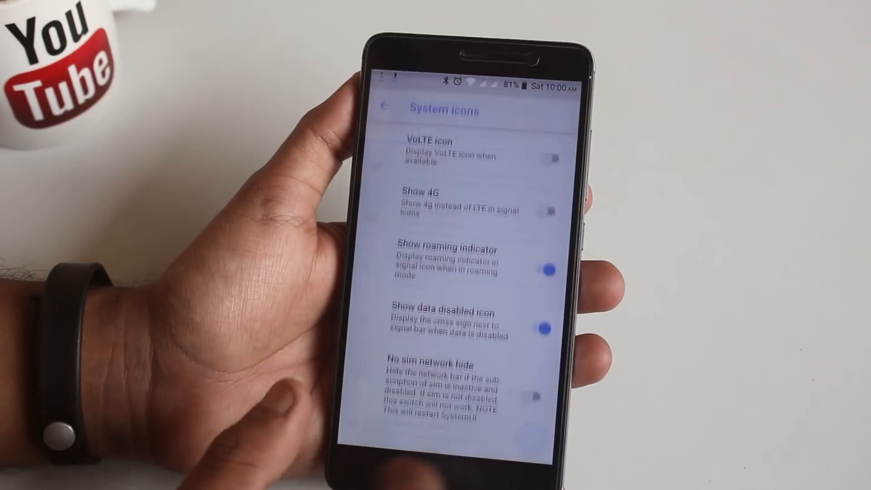
click(550, 158)
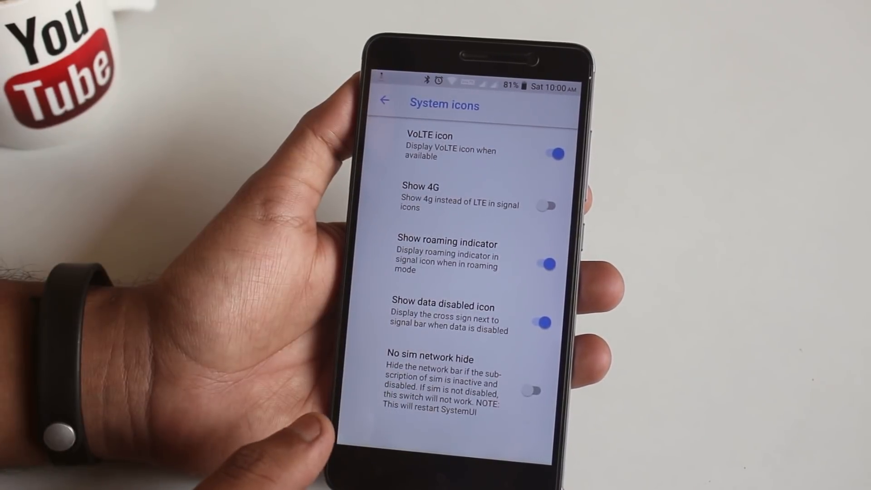
click(546, 206)
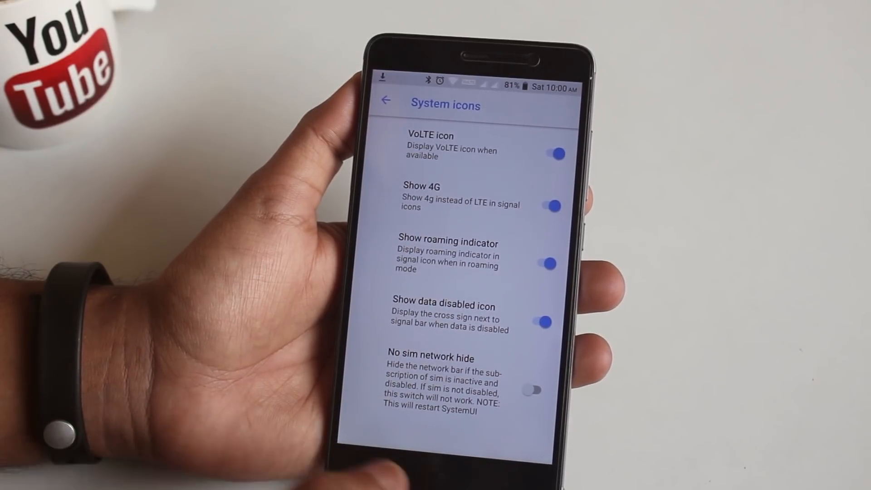
click(386, 101)
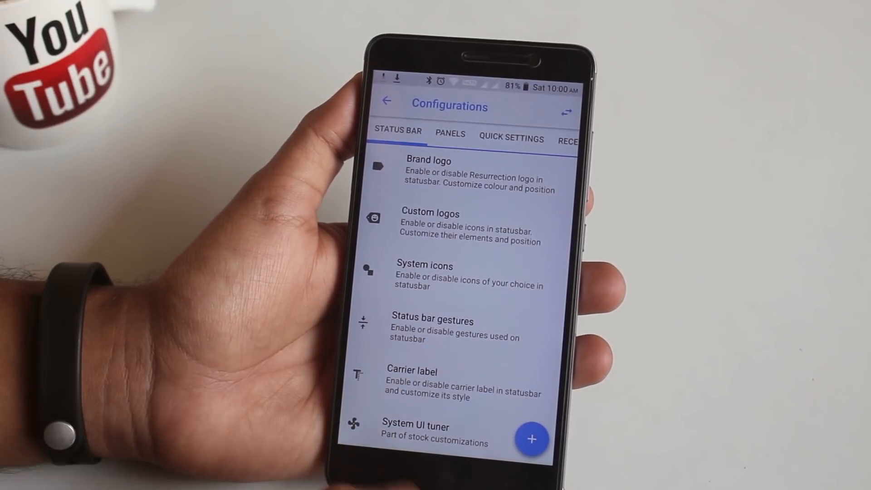
- Check status bar gestures and carrier label, then open the status bar icon toggles
click(432, 328)
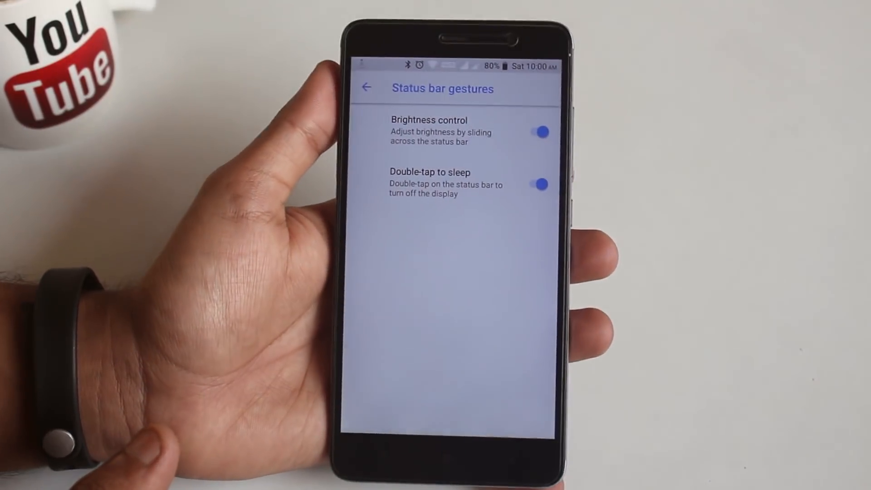
click(366, 88)
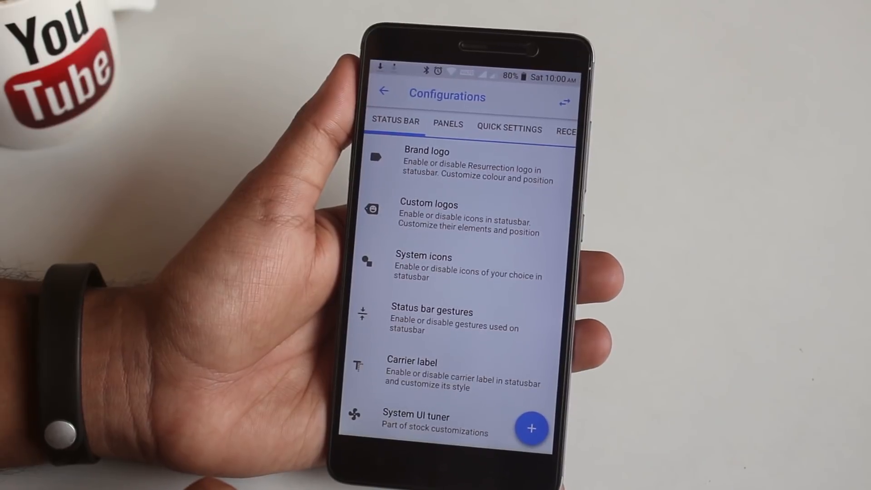
click(412, 373)
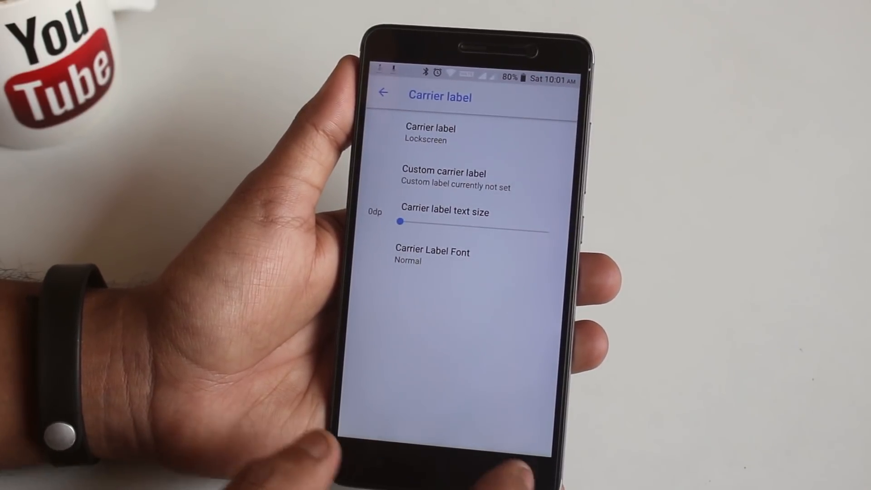
click(383, 92)
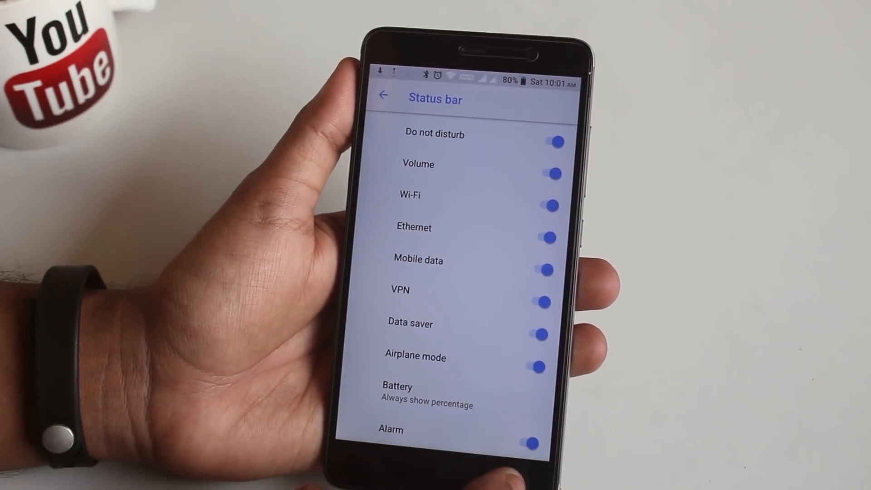
- Browse the Panels and Volume panel settings, then switch to the Quick Settings tab
click(447, 129)
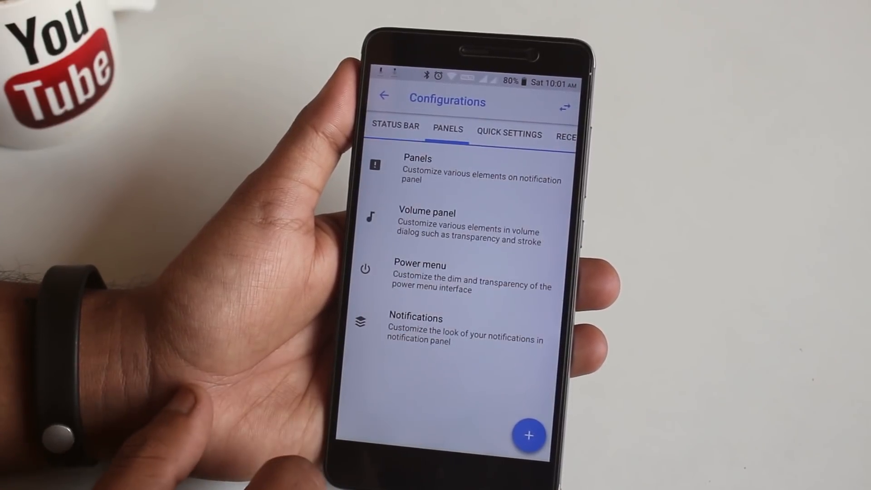
click(417, 169)
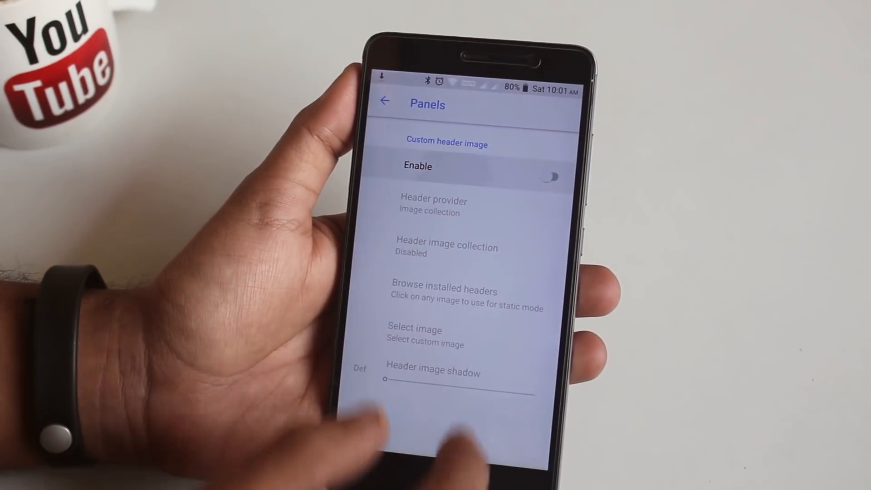
click(384, 101)
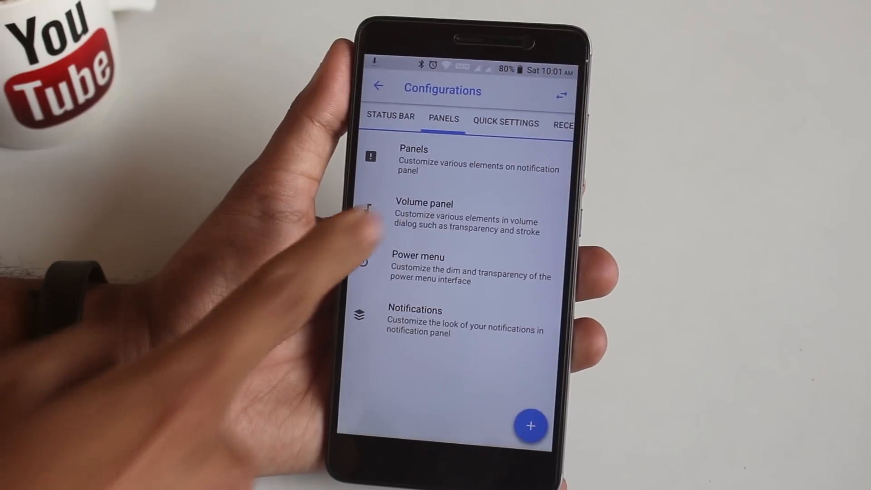
click(422, 217)
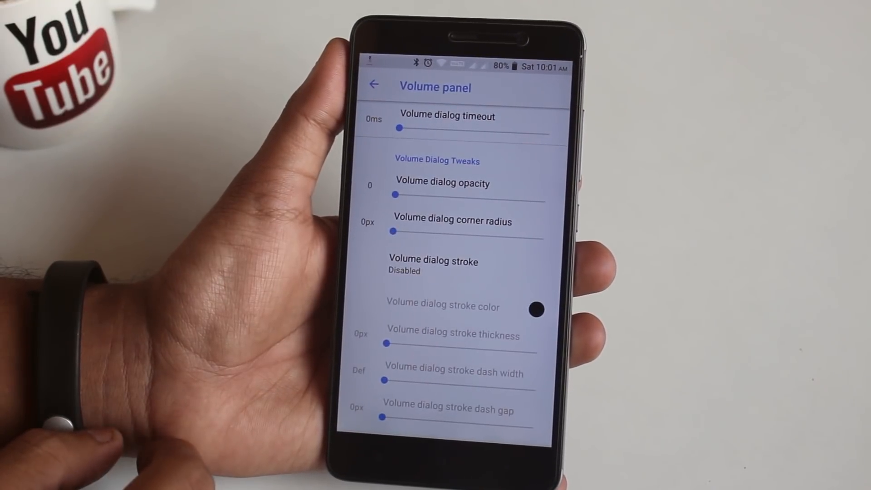
click(375, 86)
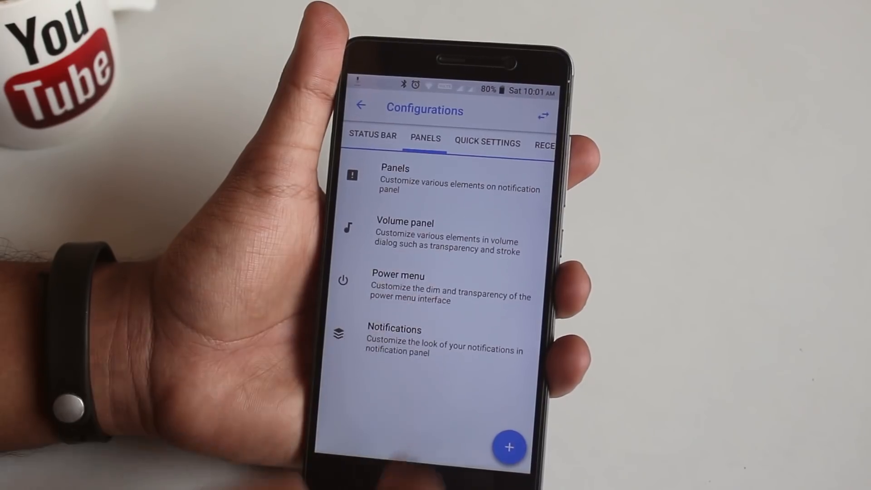
click(398, 275)
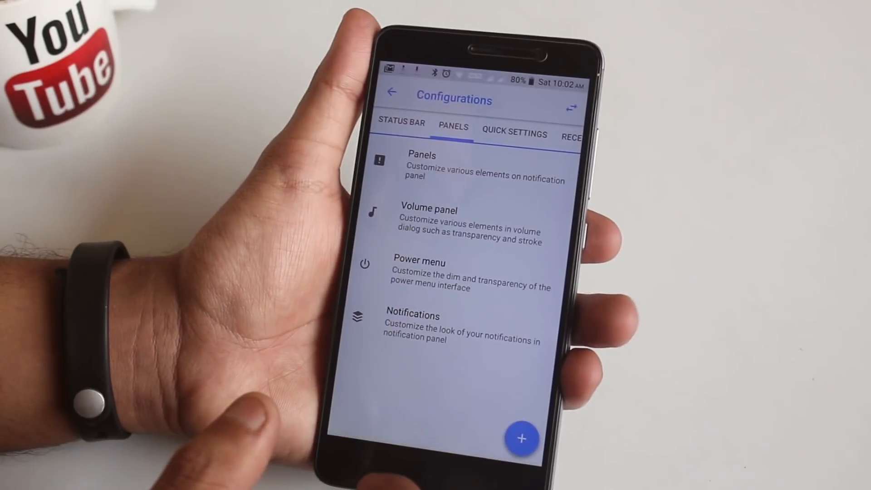
click(412, 313)
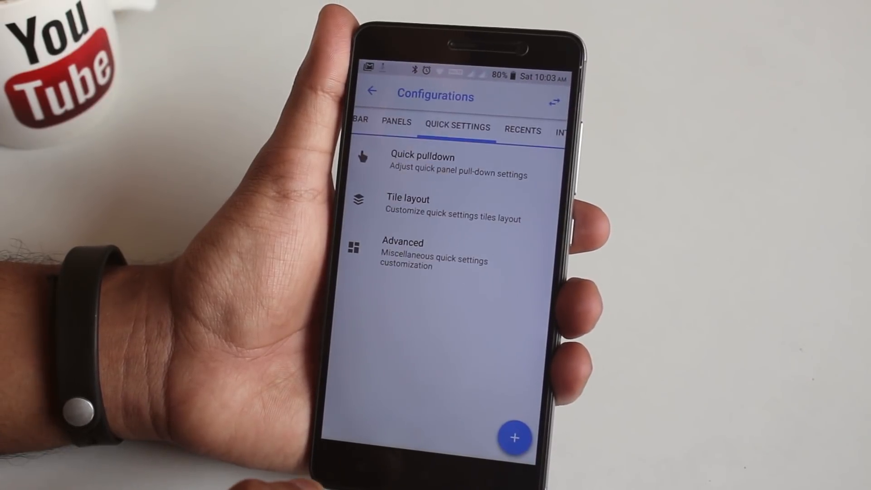
- In Tile layout, enable scrolling small QS tiles and the auto brightness toggle
click(407, 197)
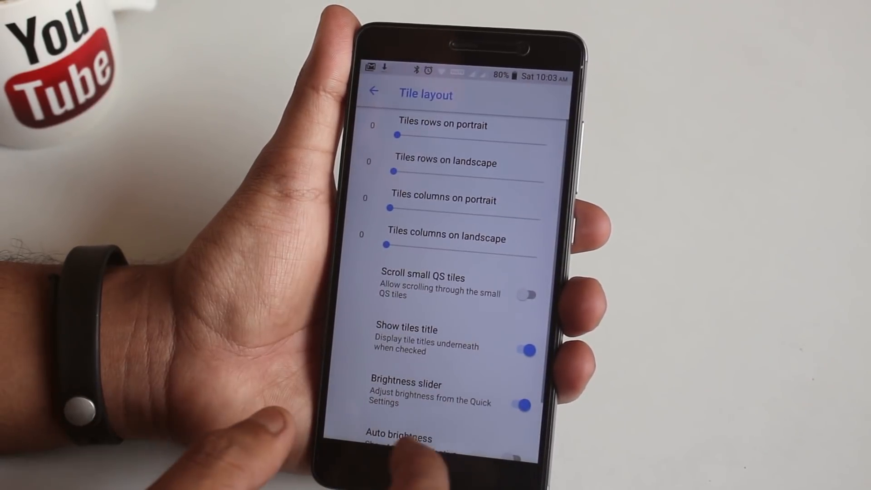
scroll(down, 3)
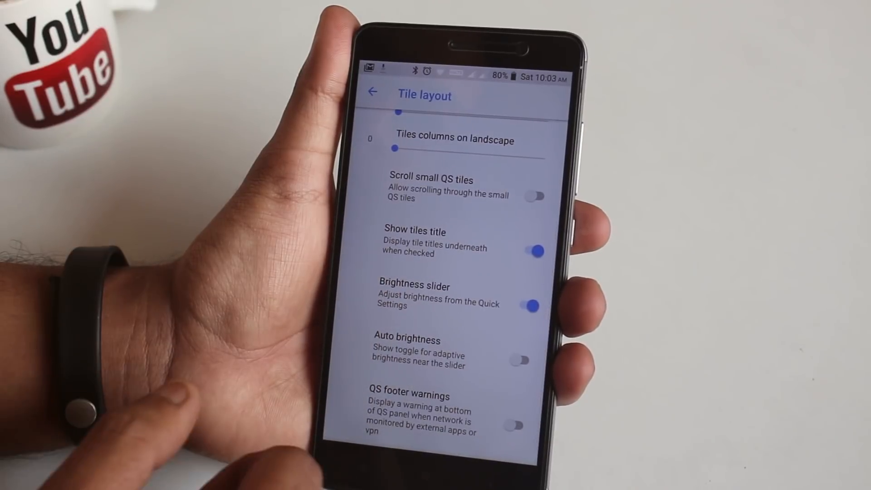
click(533, 196)
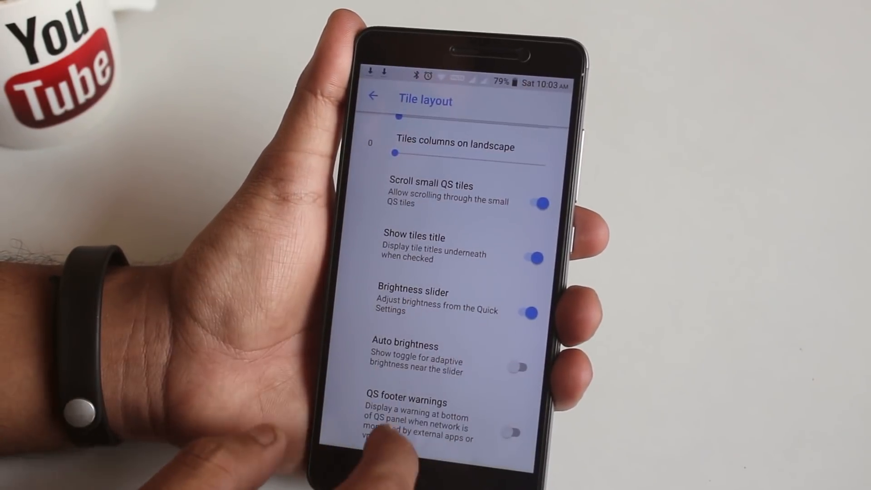
click(519, 368)
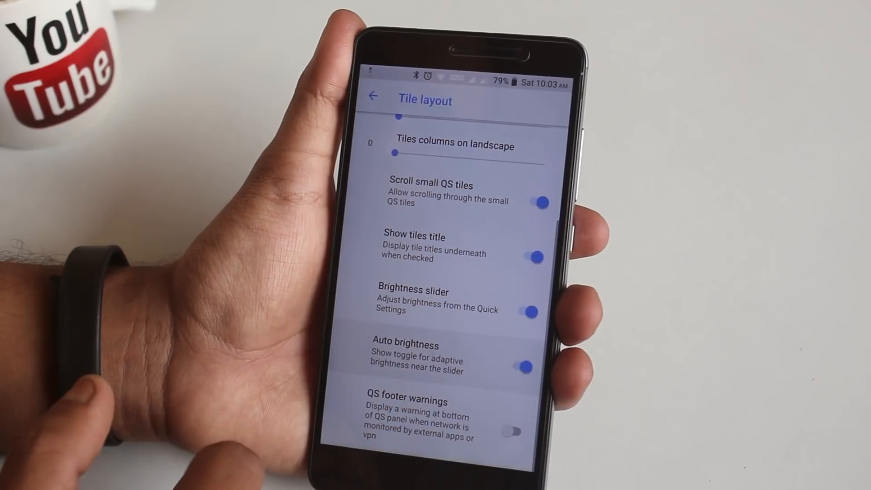
- Return to Quick Settings, view the advanced options, and come back
click(373, 97)
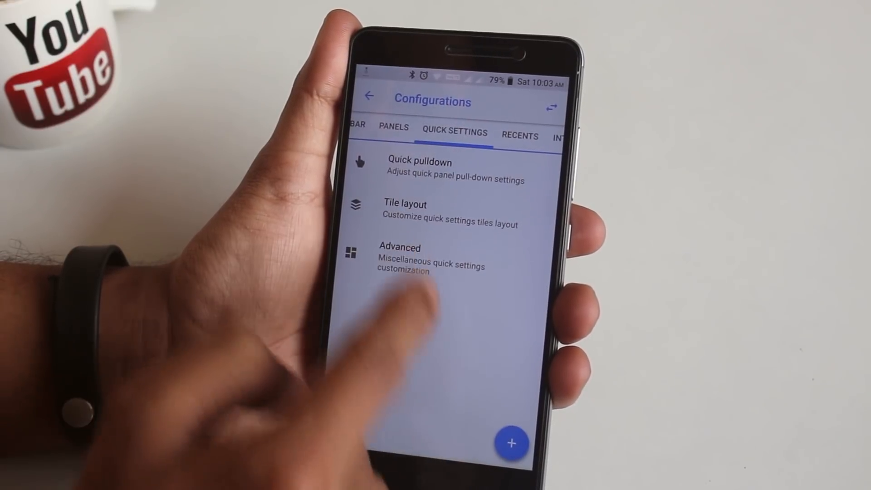
click(399, 247)
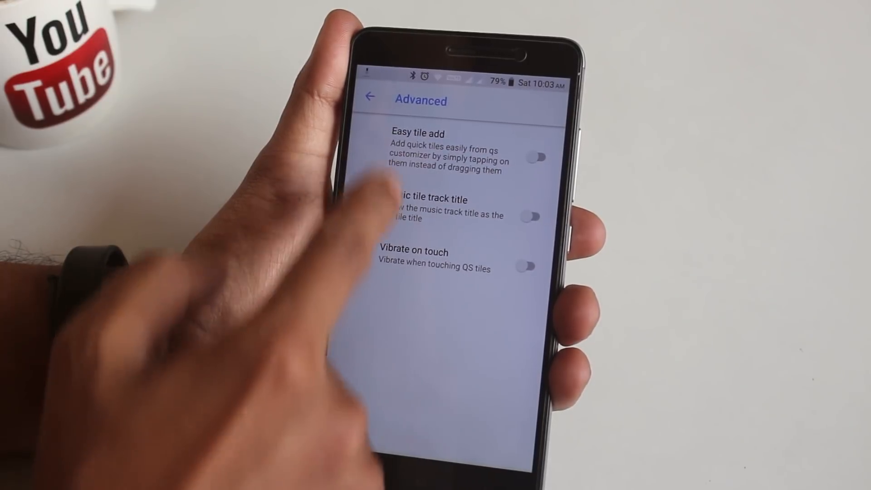
click(535, 157)
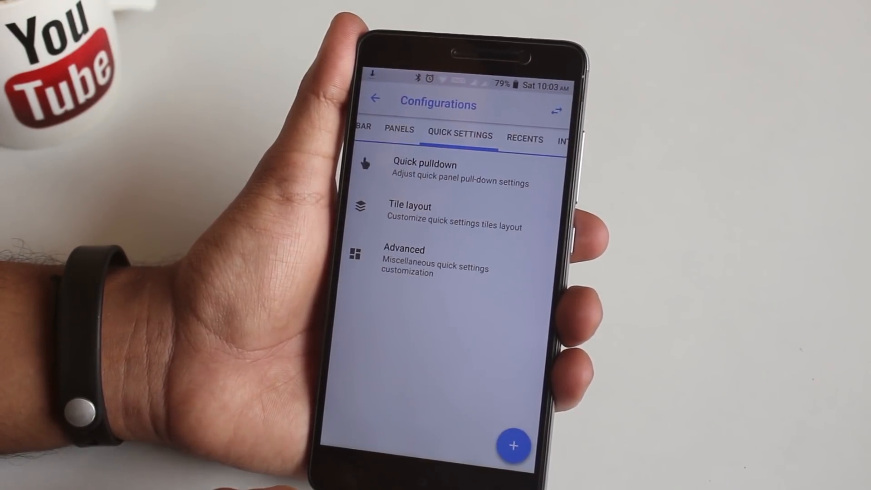
- Set the recents clear-all button style to Resurrection and glance at General UI
click(524, 139)
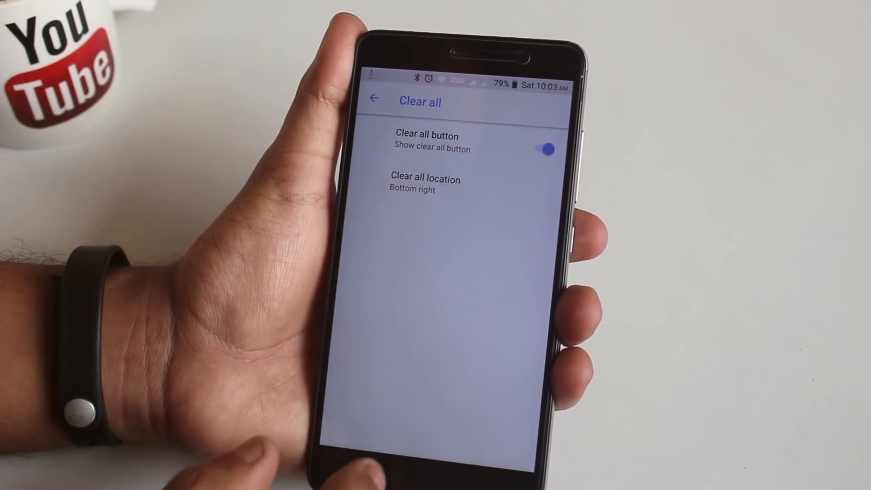
click(374, 99)
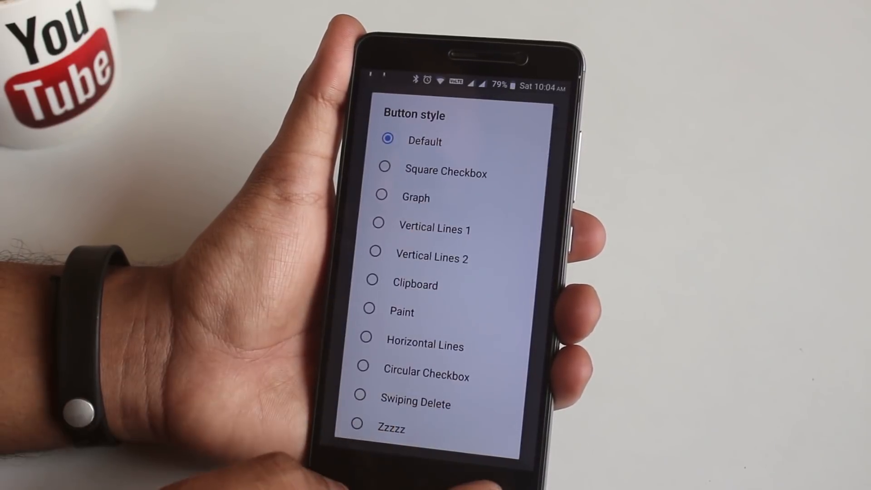
scroll(down, 3)
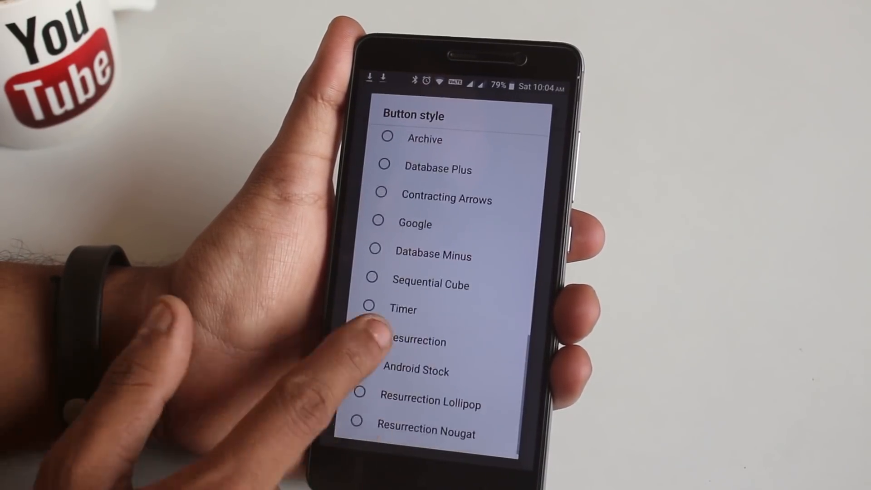
click(424, 340)
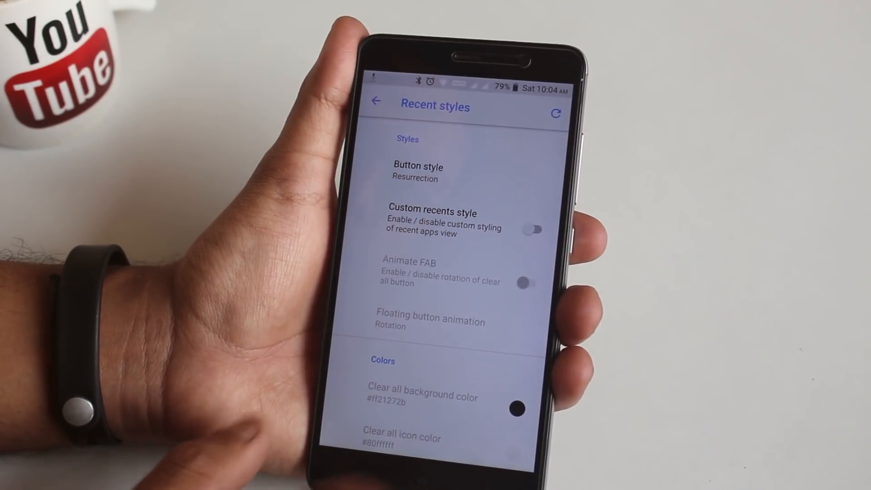
click(377, 101)
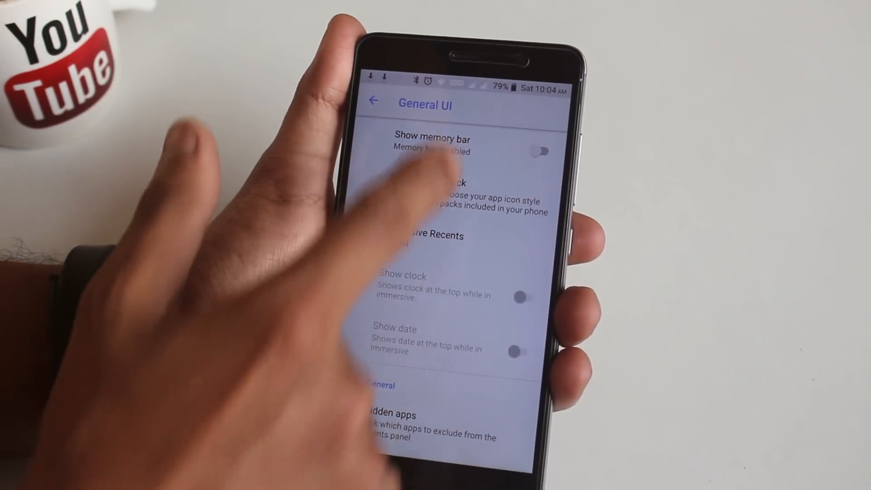
click(538, 150)
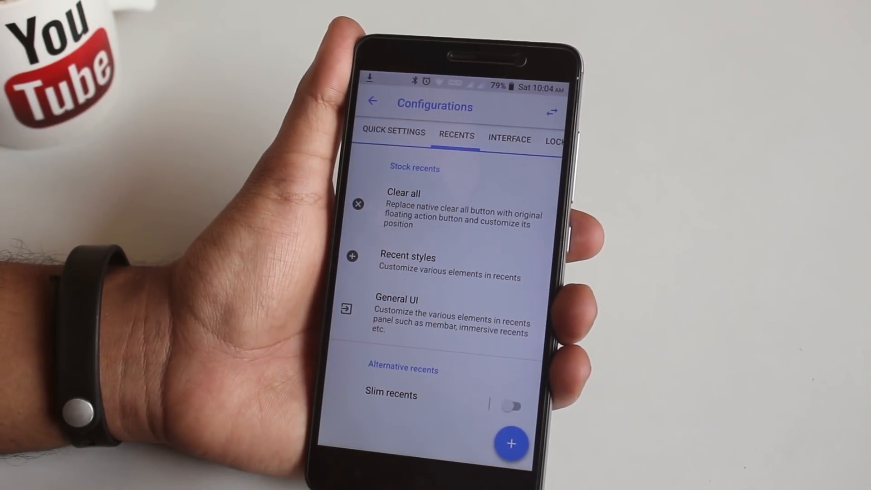
- In the Interface tab's fingerprint settings, enable fingerprint unlock after reboot
click(509, 134)
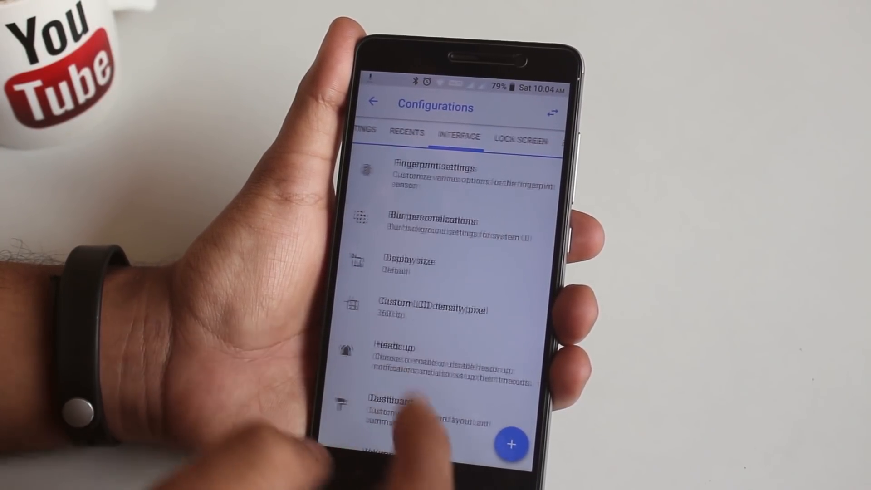
click(411, 176)
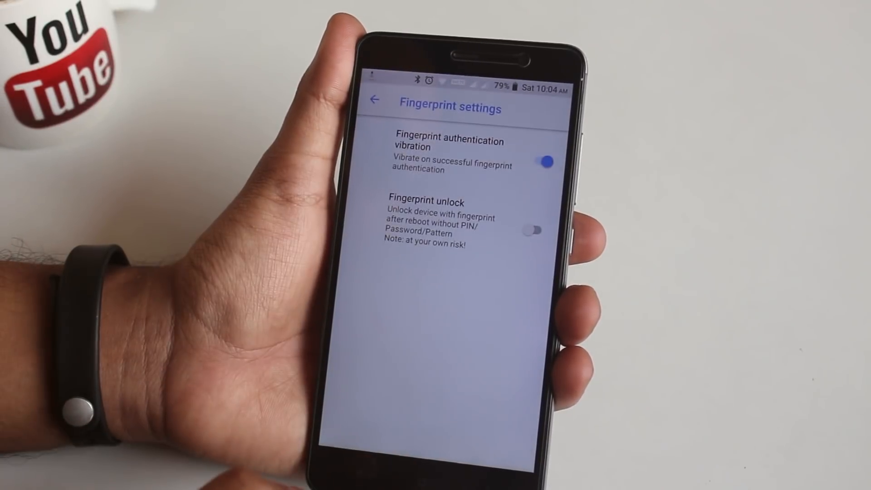
click(531, 230)
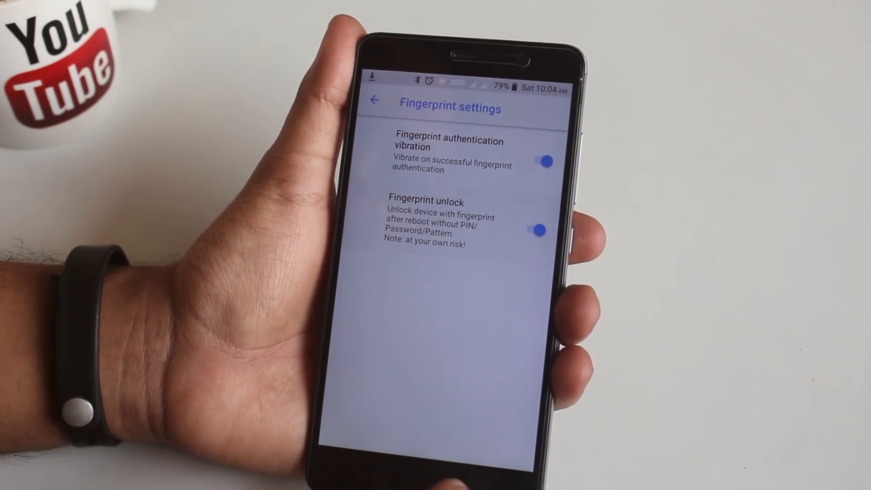
click(376, 101)
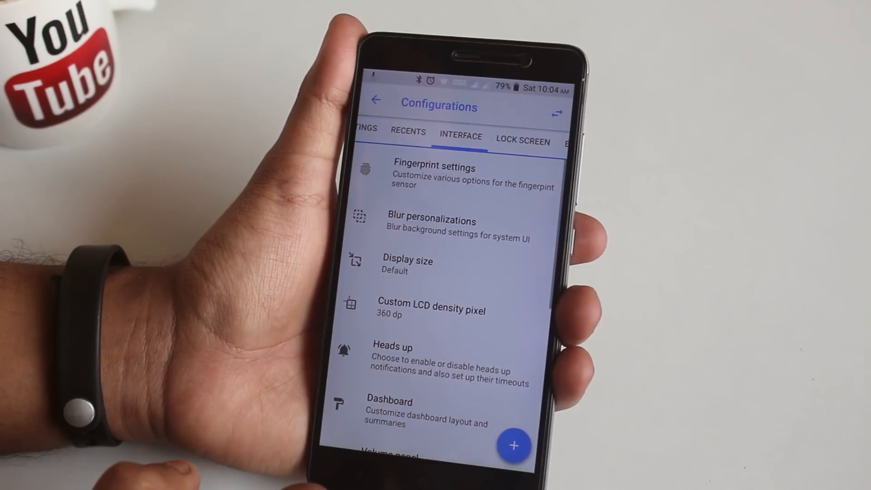
- Review the blur personalization settings and the display size preview
click(432, 221)
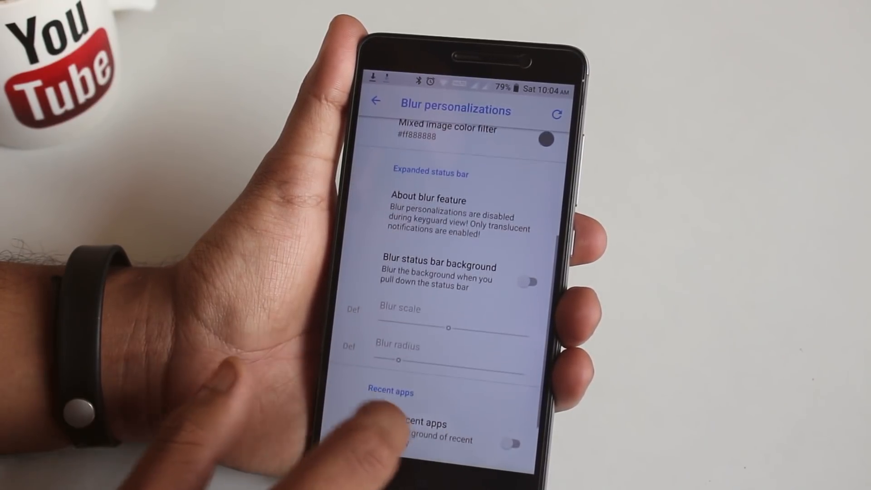
scroll(down, 3)
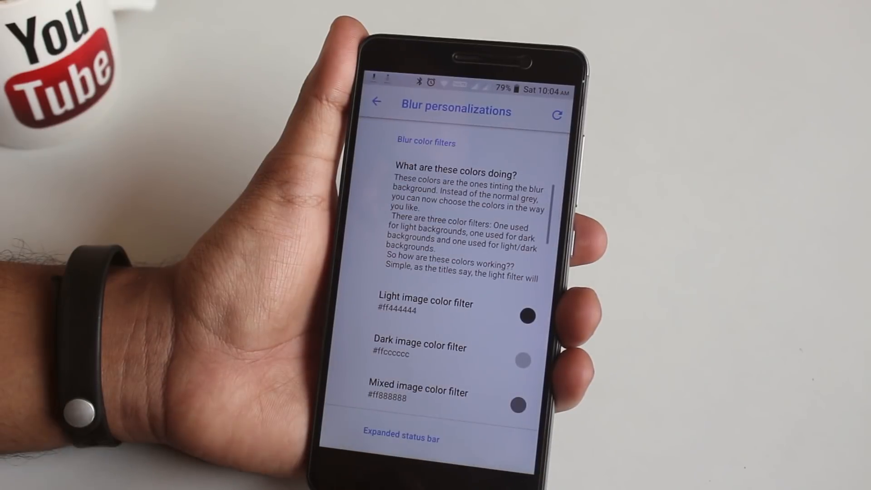
click(377, 102)
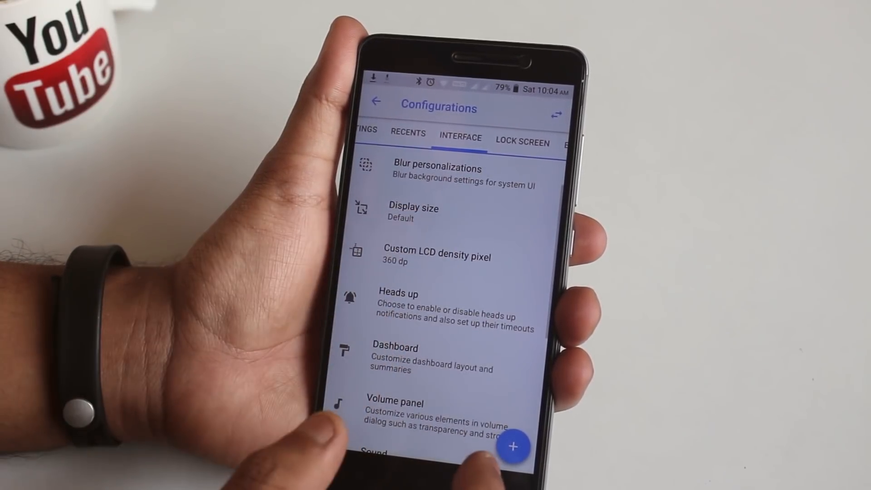
click(413, 213)
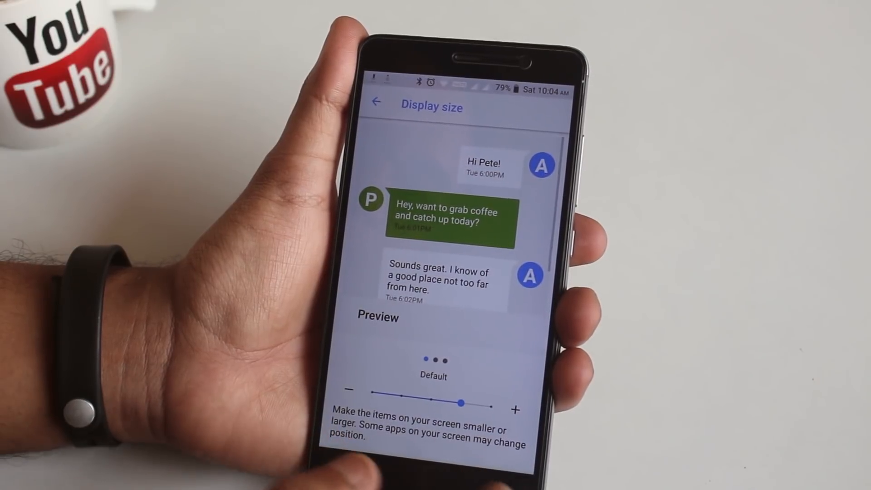
click(377, 102)
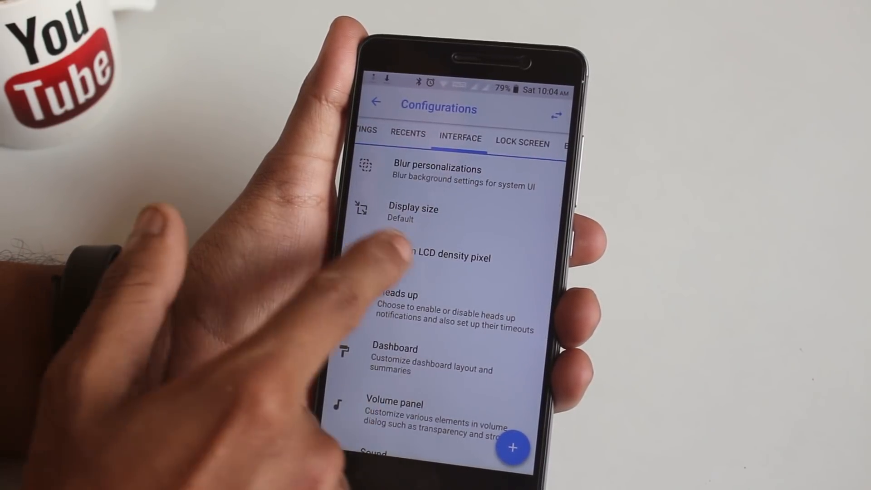
- Look over heads-up, dashboard, SystemUI theme choices and call vibration options
click(396, 303)
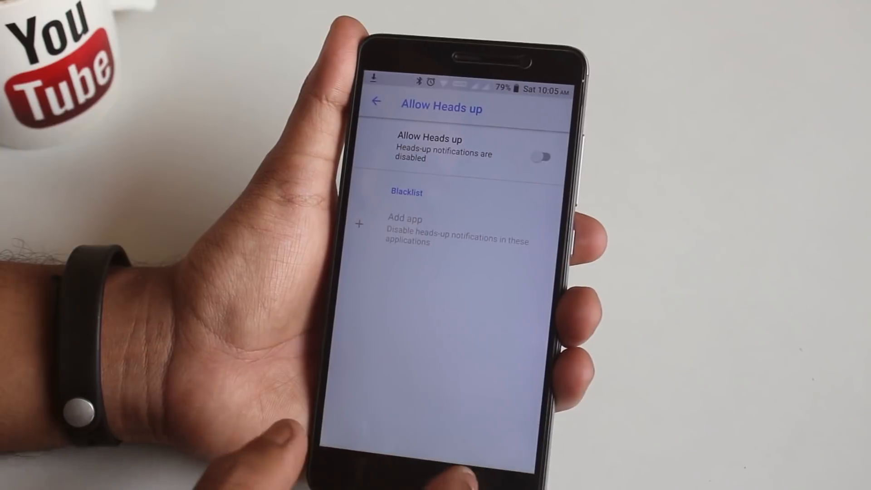
click(376, 100)
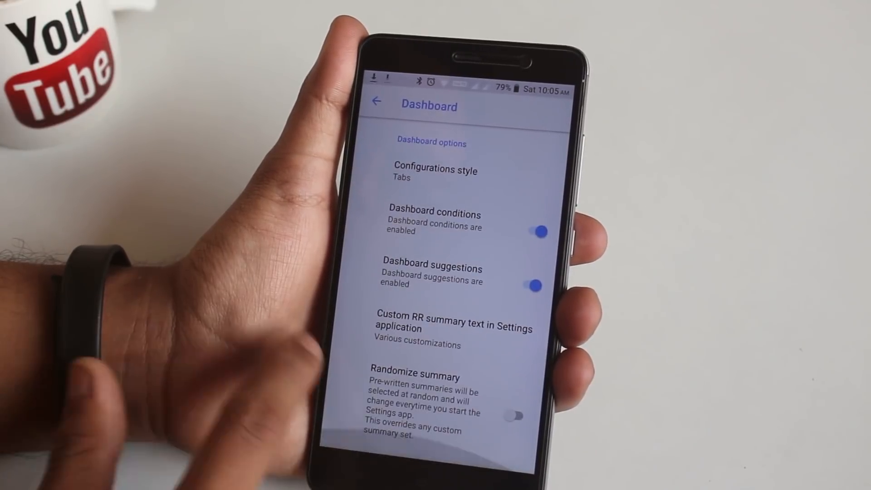
click(378, 101)
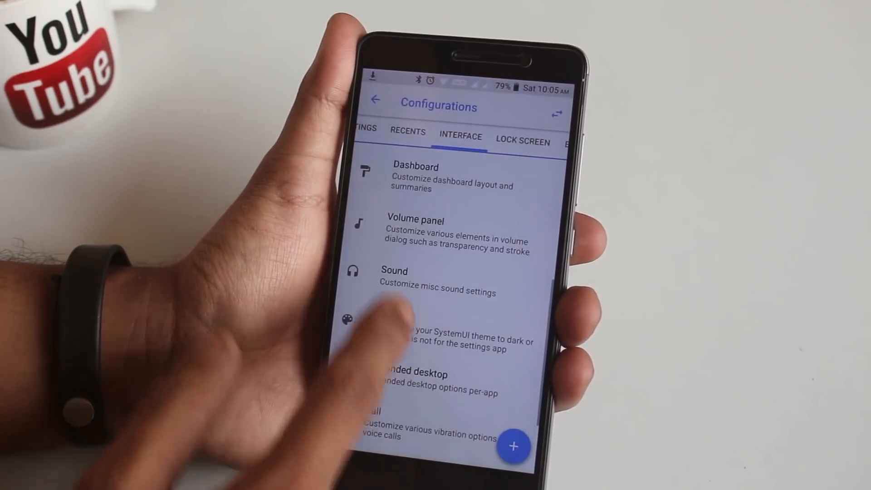
click(394, 280)
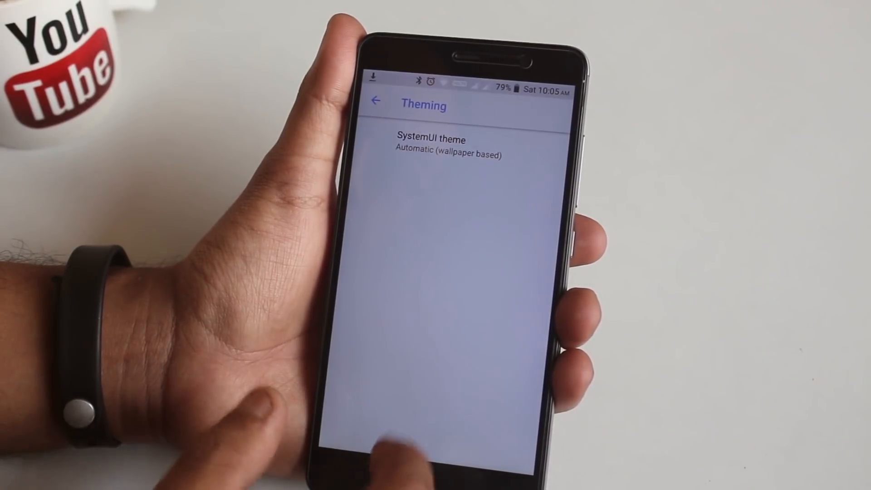
click(430, 146)
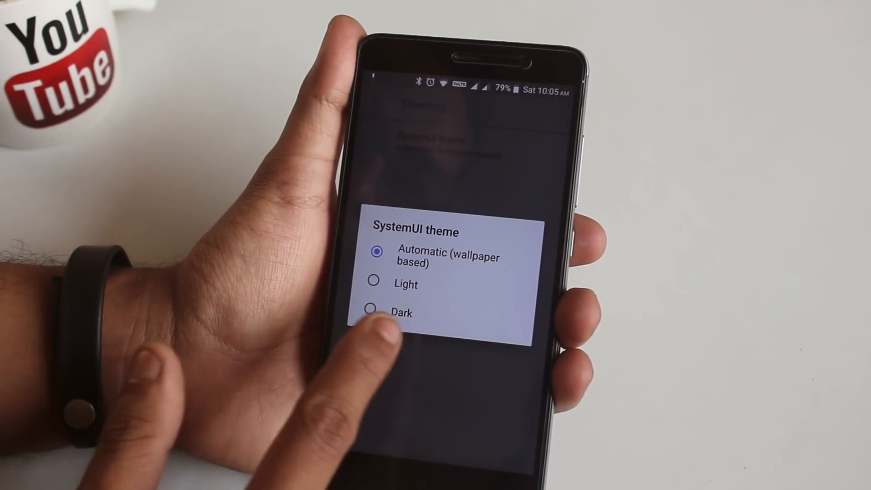
click(402, 312)
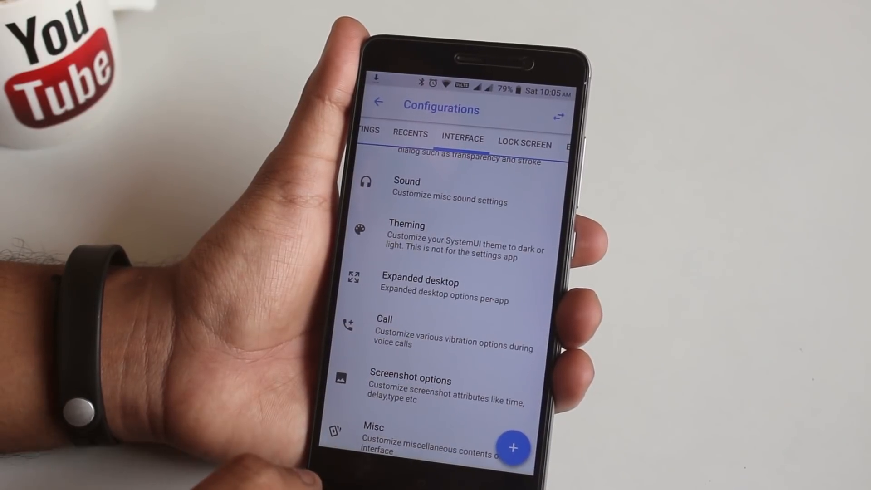
click(421, 282)
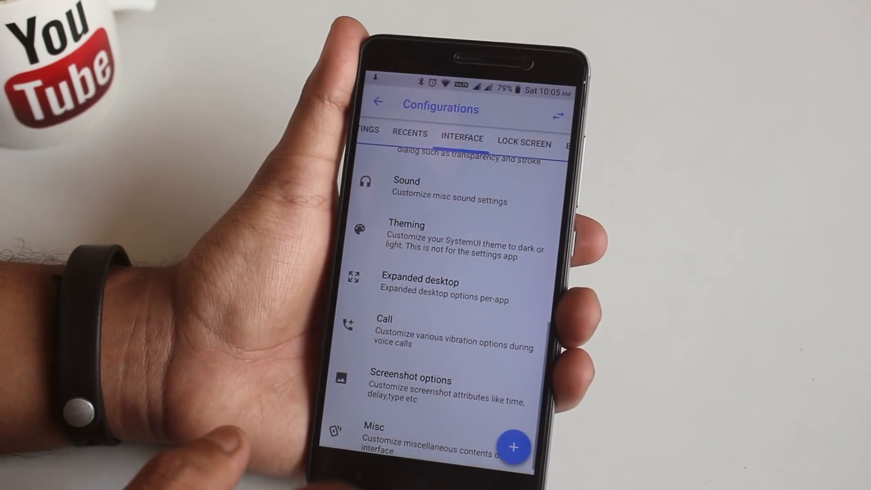
click(384, 319)
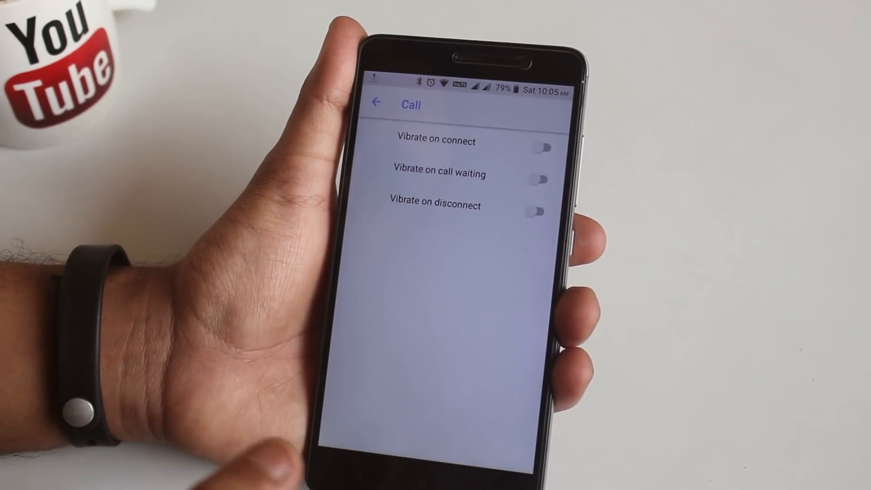
- Set the screenshot type to fullscreen and return to the Interface tab
click(536, 147)
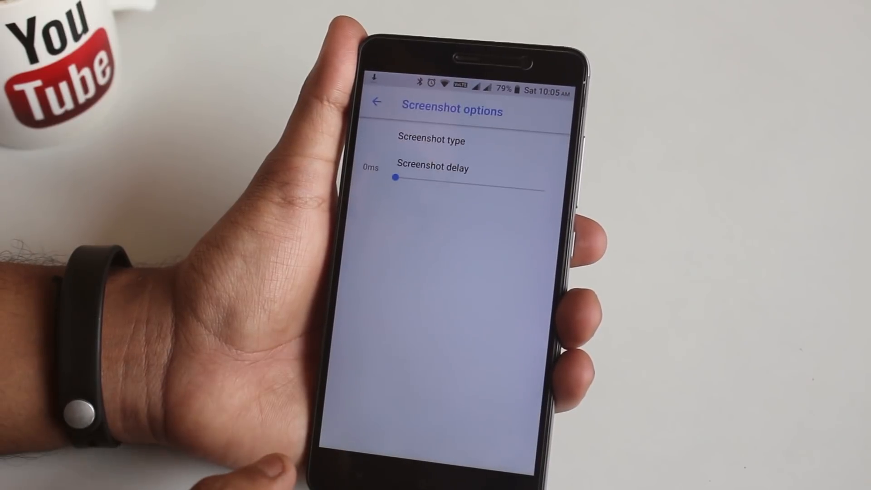
click(431, 141)
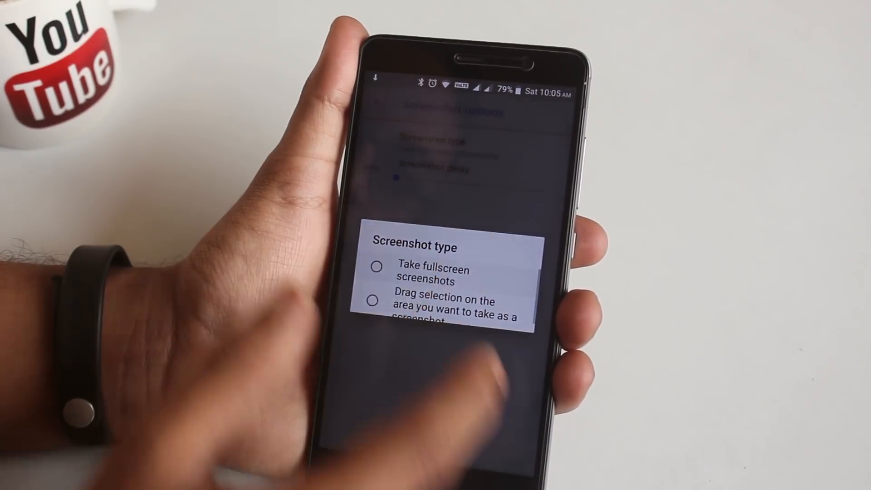
click(433, 273)
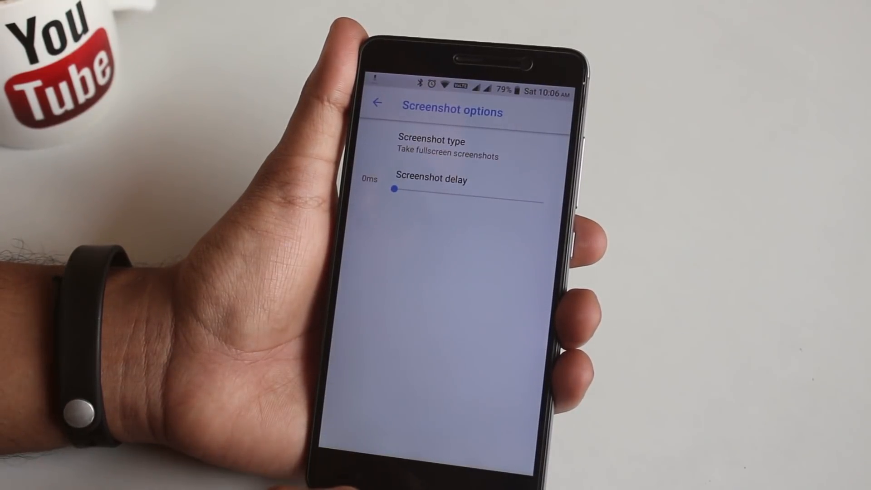
click(377, 104)
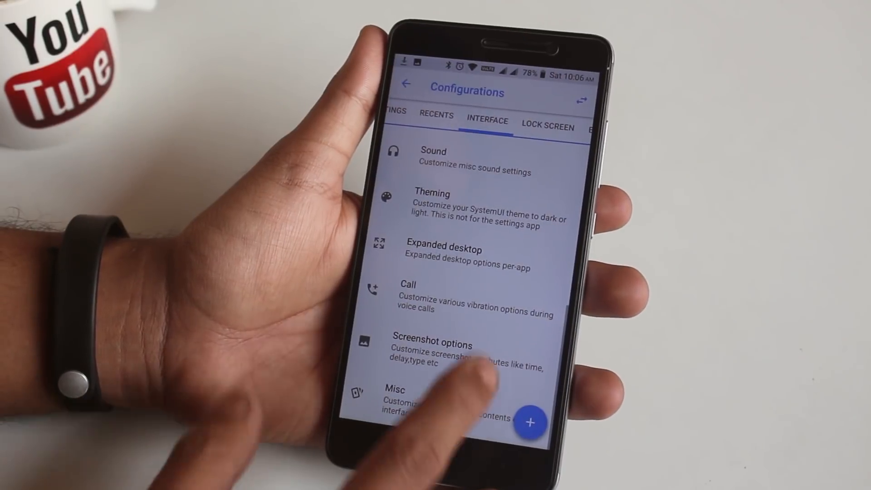
- Enable Advanced reboot in the lock screen Security settings
click(484, 115)
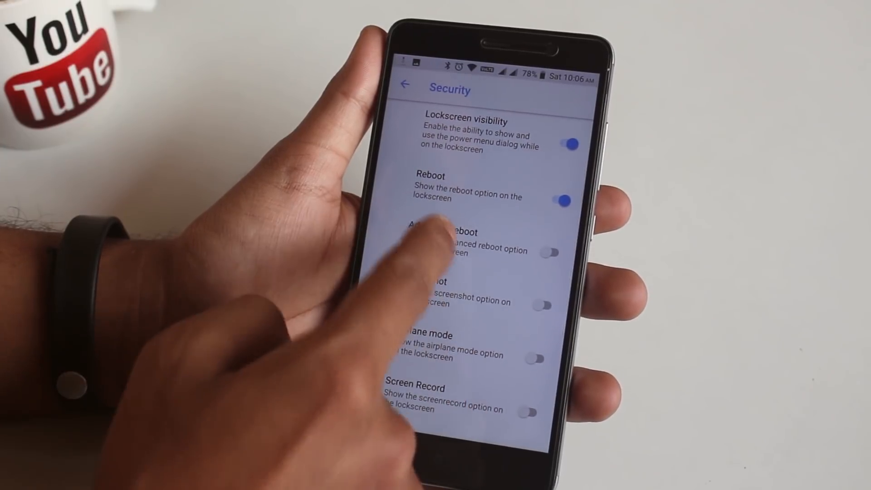
click(549, 252)
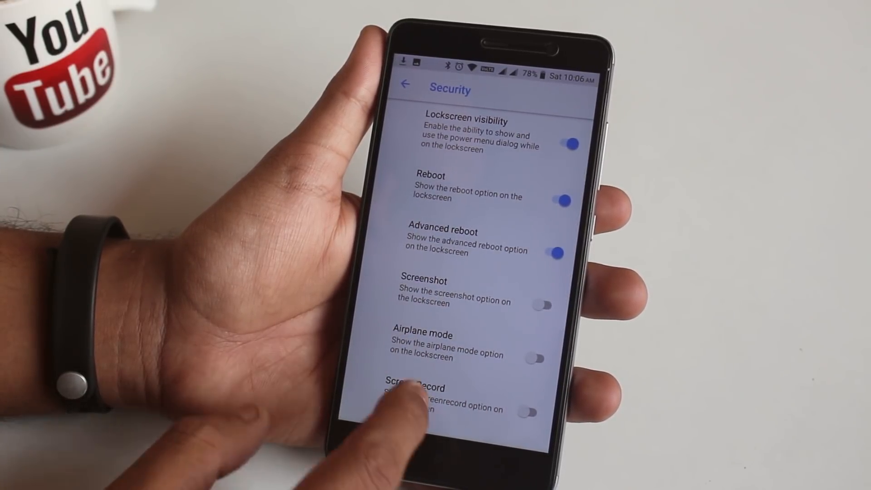
scroll(down, 3)
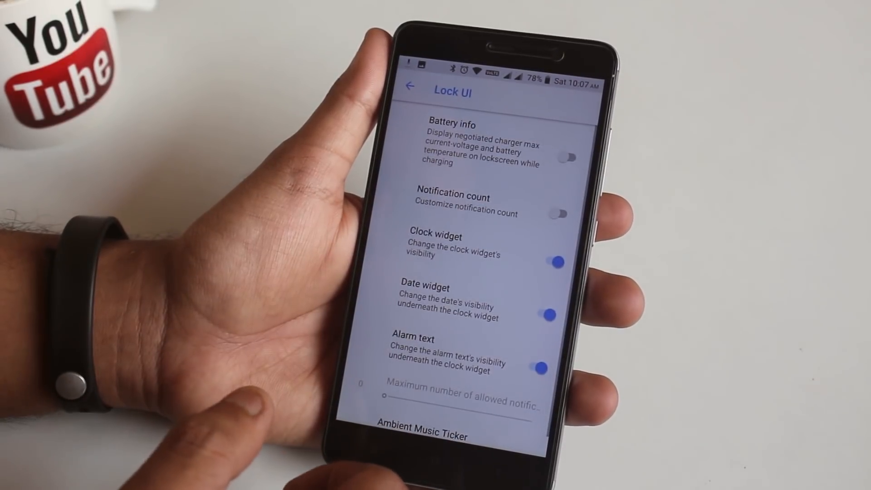
- Enable Battery info in Lock UI, check Bottom shortcuts, and return to the lock screen categories
click(565, 157)
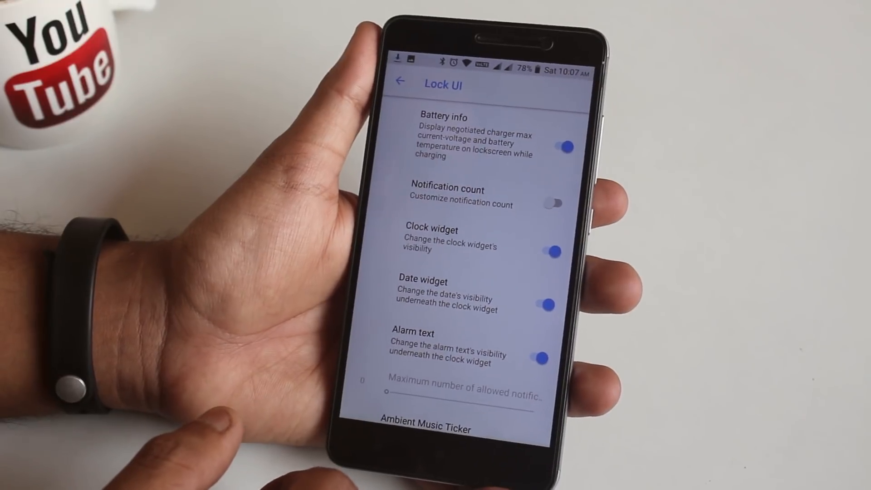
click(400, 82)
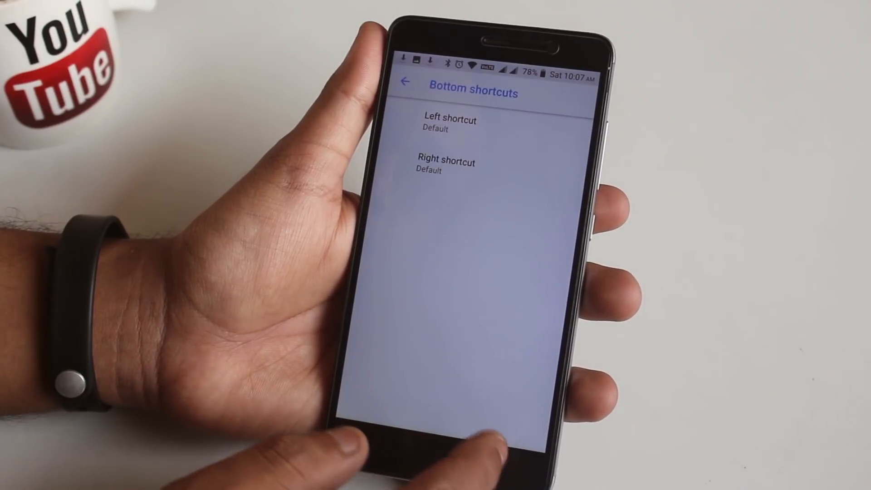
click(404, 82)
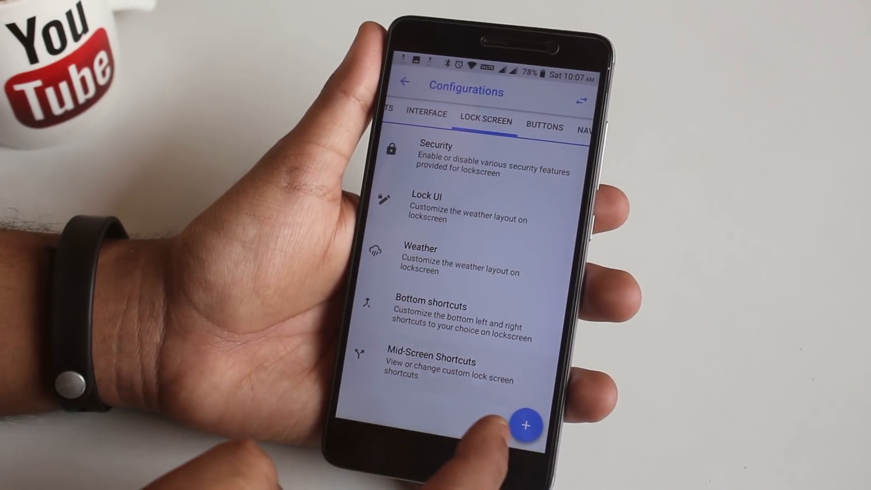
- Review the Hardware keys settings under the Buttons category
click(430, 366)
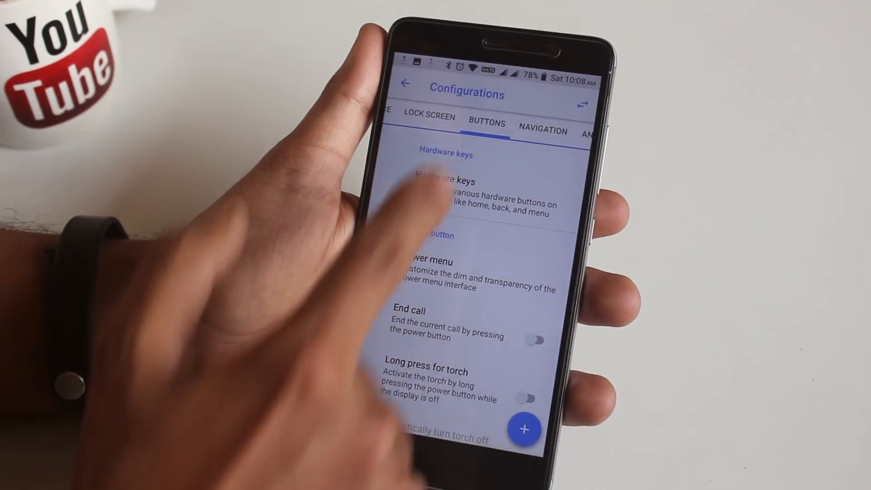
click(445, 194)
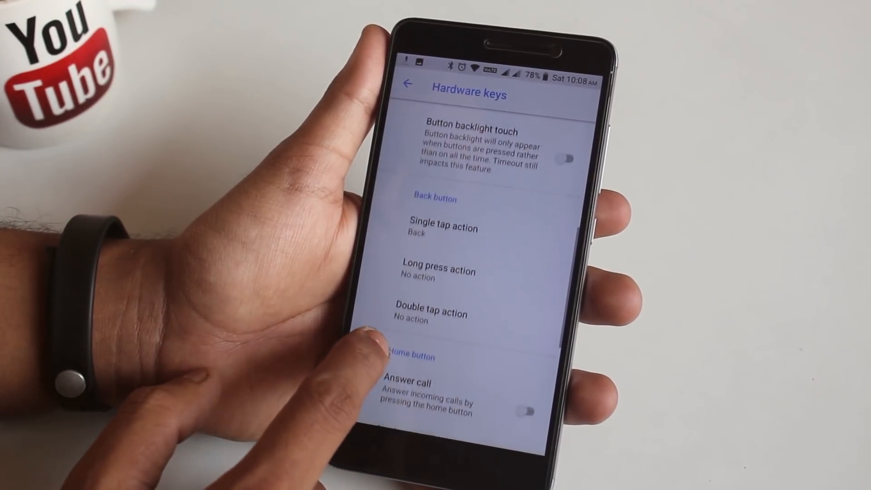
scroll(down, 3)
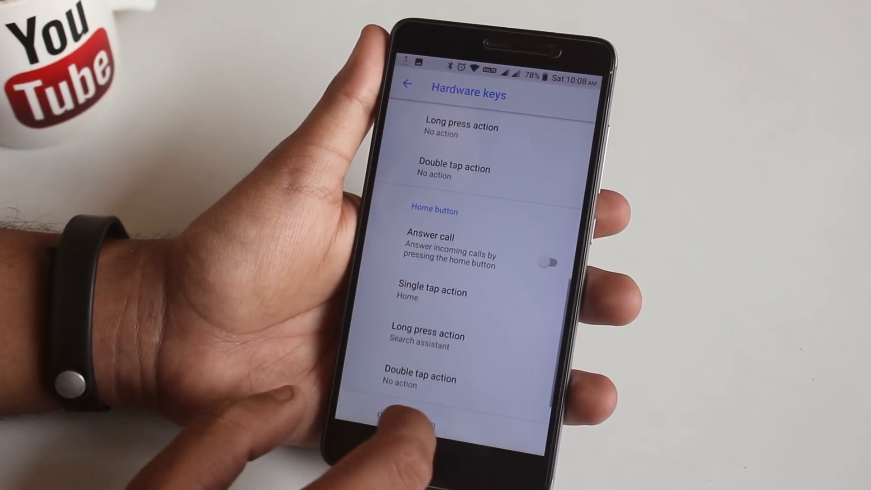
scroll(down, 3)
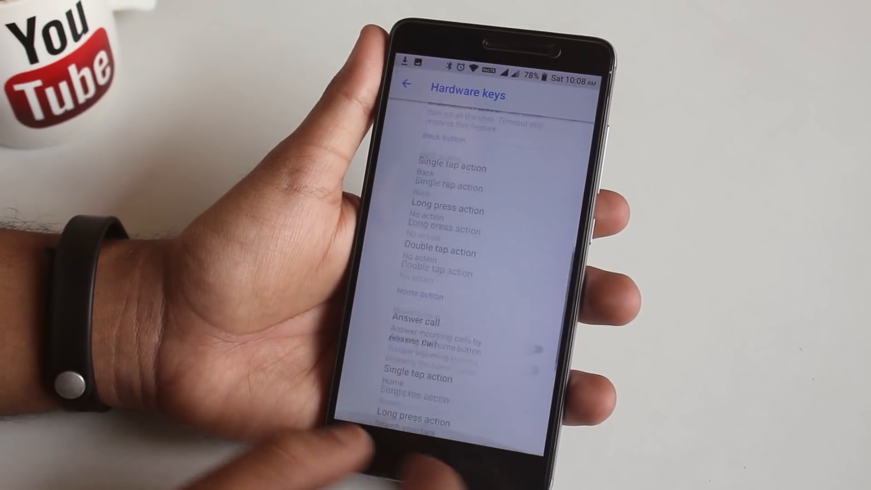
- Return to Buttons and move on to the Animations category
click(408, 84)
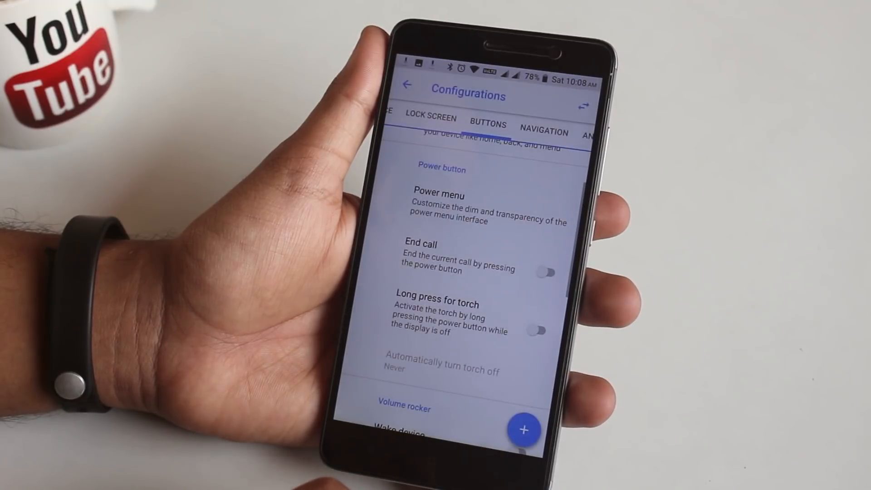
scroll(down, 3)
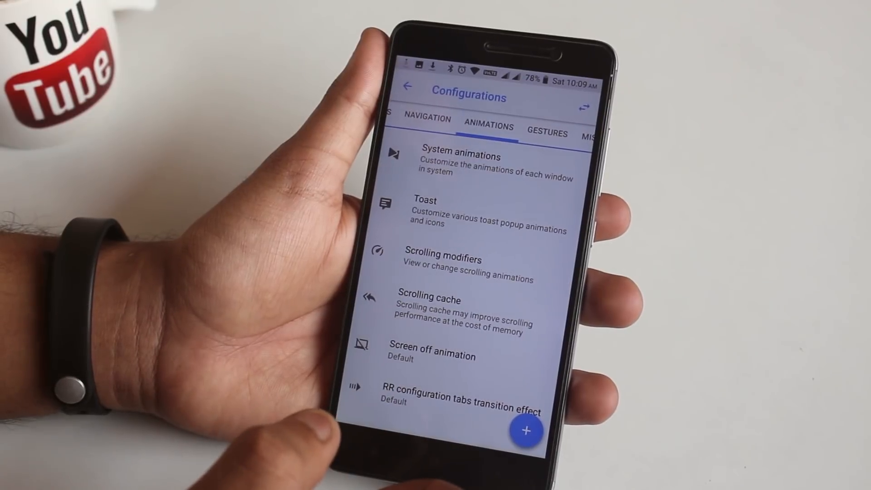
- Check the Scrolling modifiers settings and return to the Animations categories
click(460, 156)
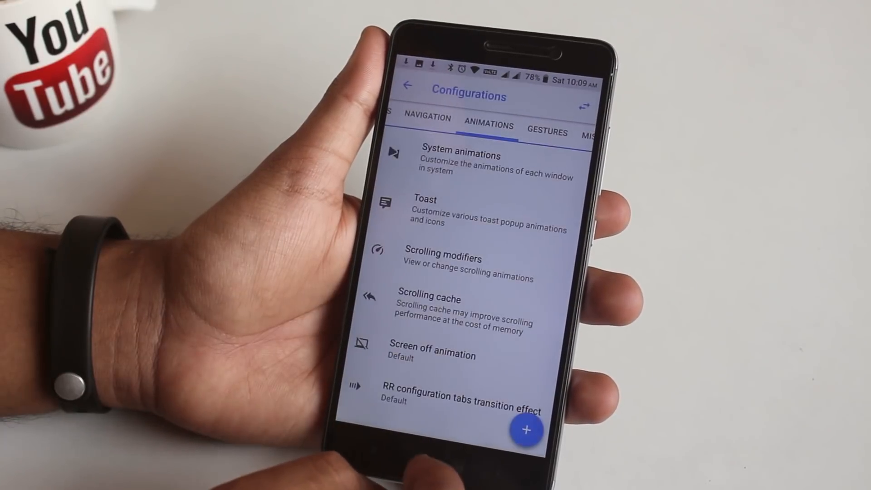
click(443, 264)
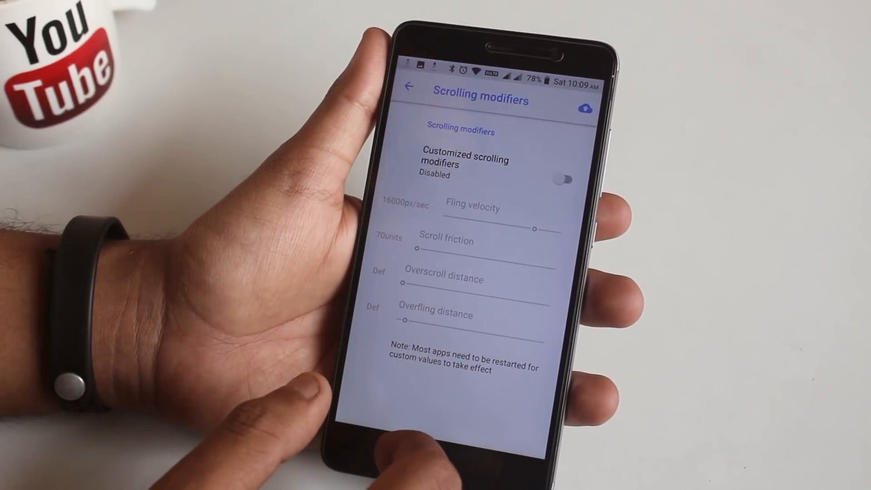
click(410, 88)
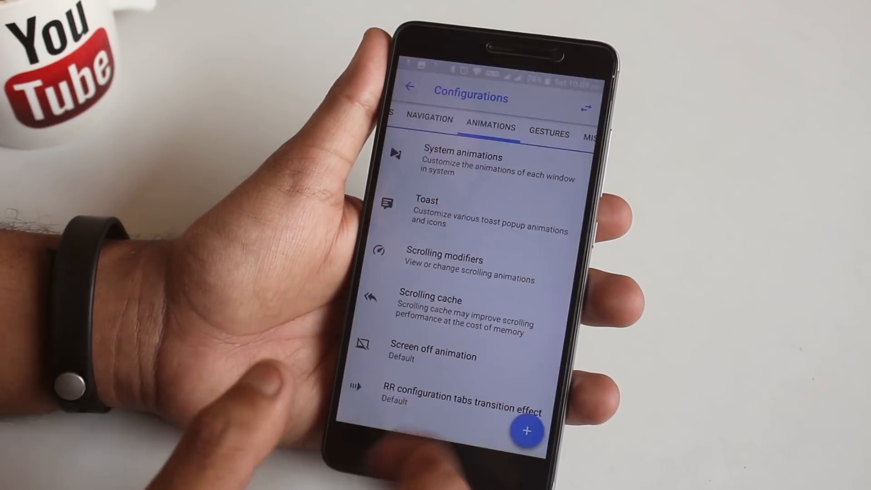
- View the Gestures category, then exit Configurations to the home screen
click(450, 395)
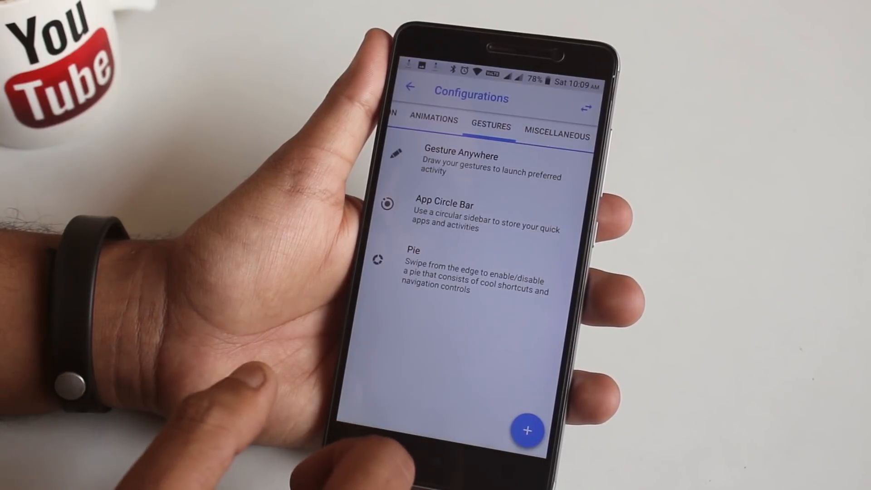
click(460, 163)
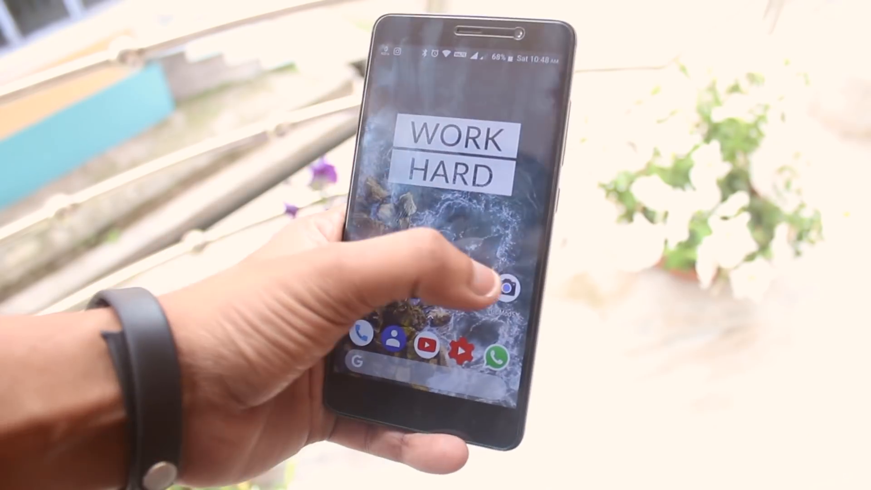
click(508, 287)
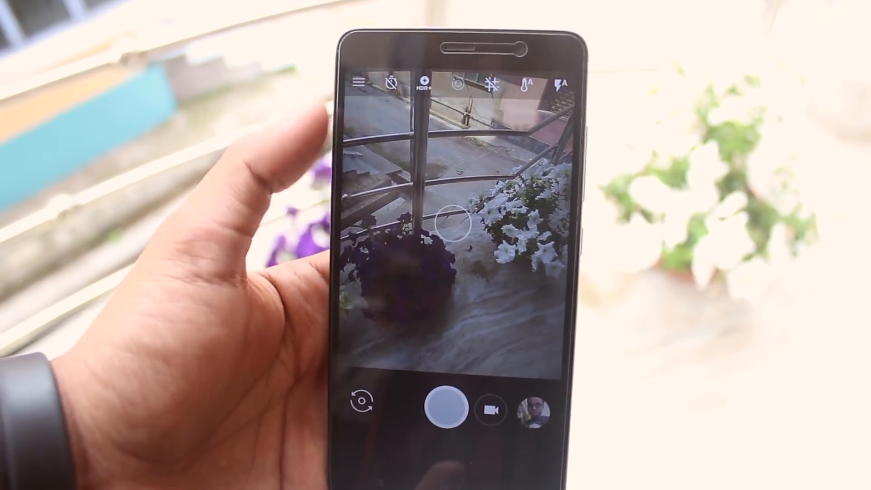
click(449, 409)
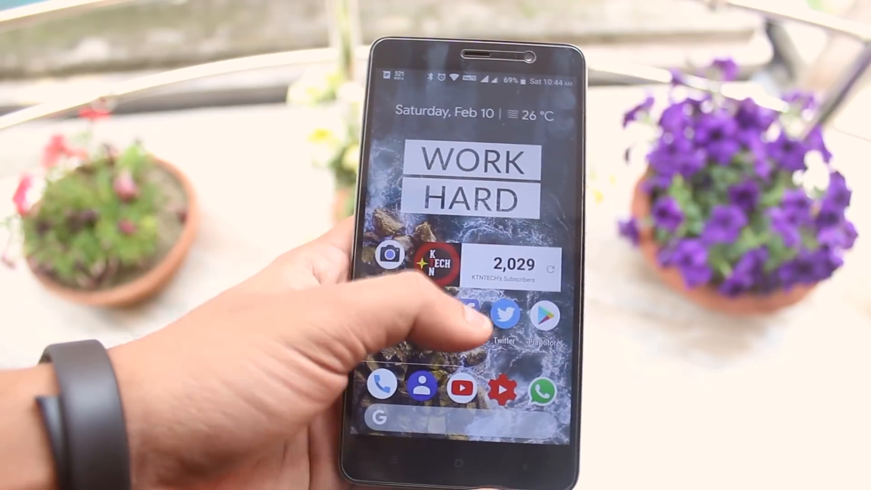
- Launch Chrome, switch to Twitter via Recents, then switch to YouTube's home feed
click(503, 315)
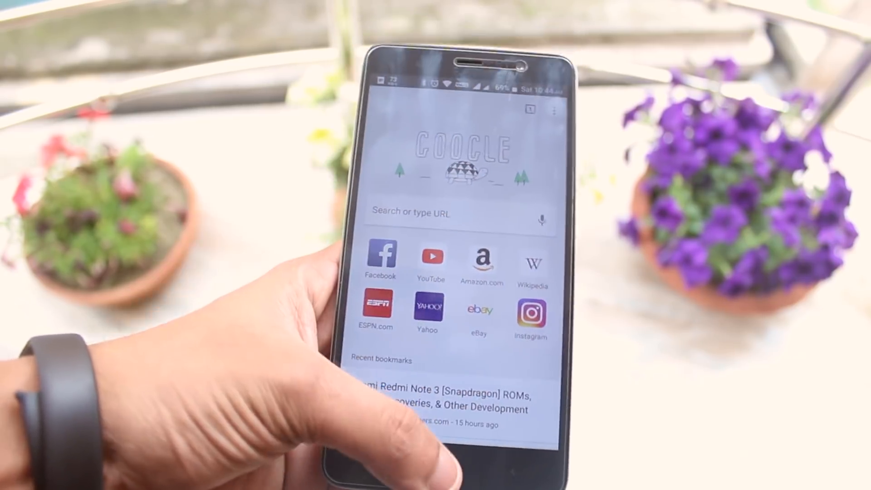
click(431, 257)
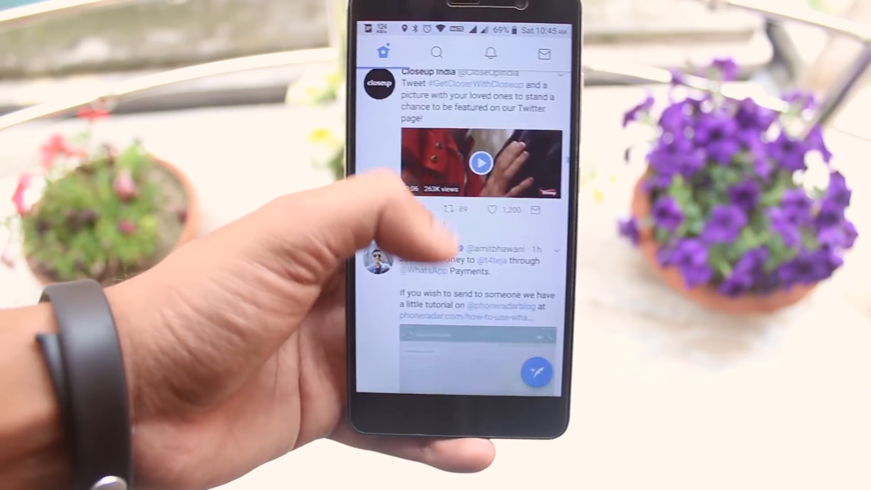
scroll(down, 3)
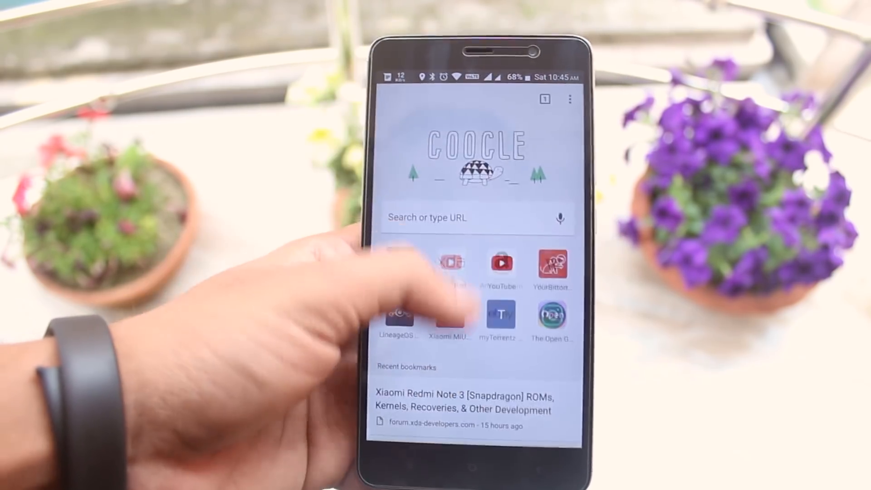
click(501, 266)
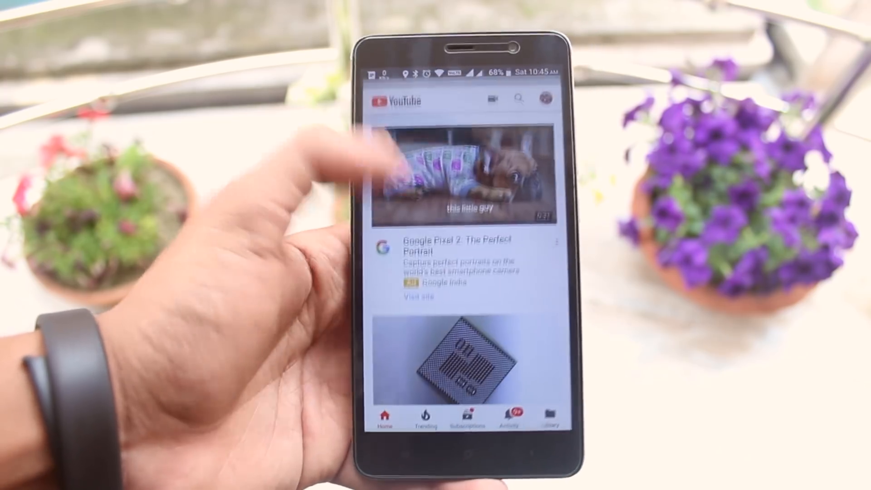